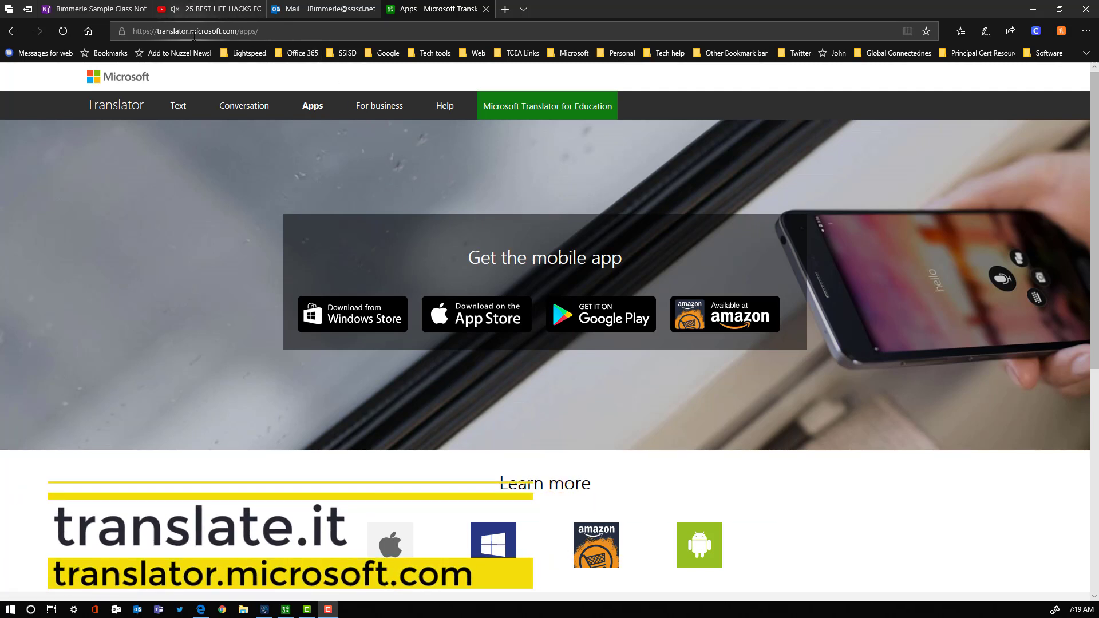
{"action": "mouse_move", "coordinate": [311, 105]}
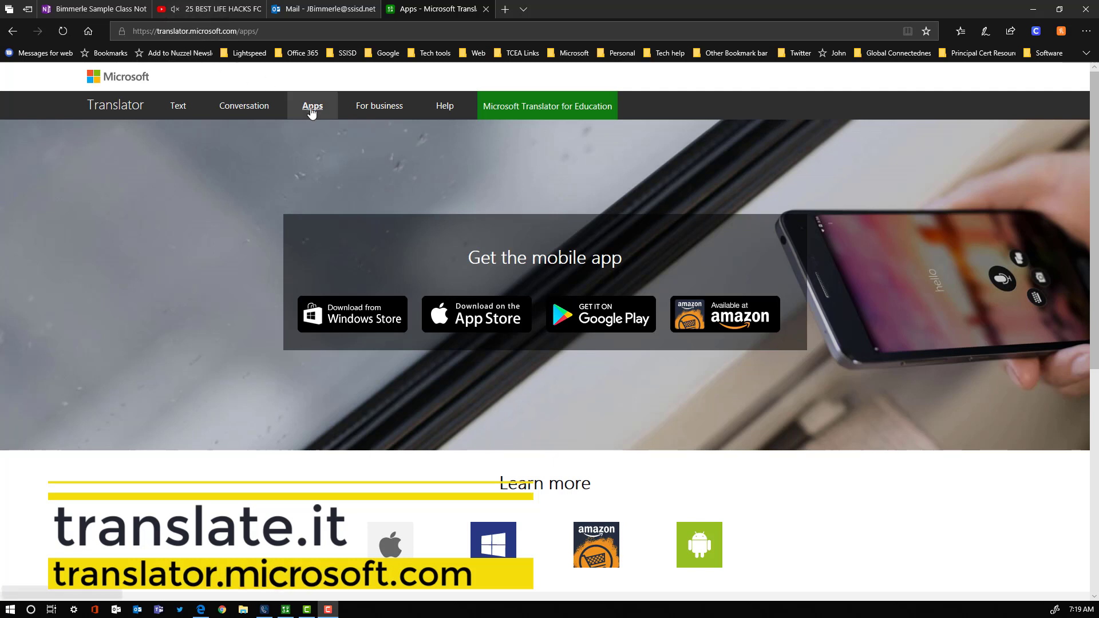
{"action": "mouse_move", "coordinate": [629, 329]}
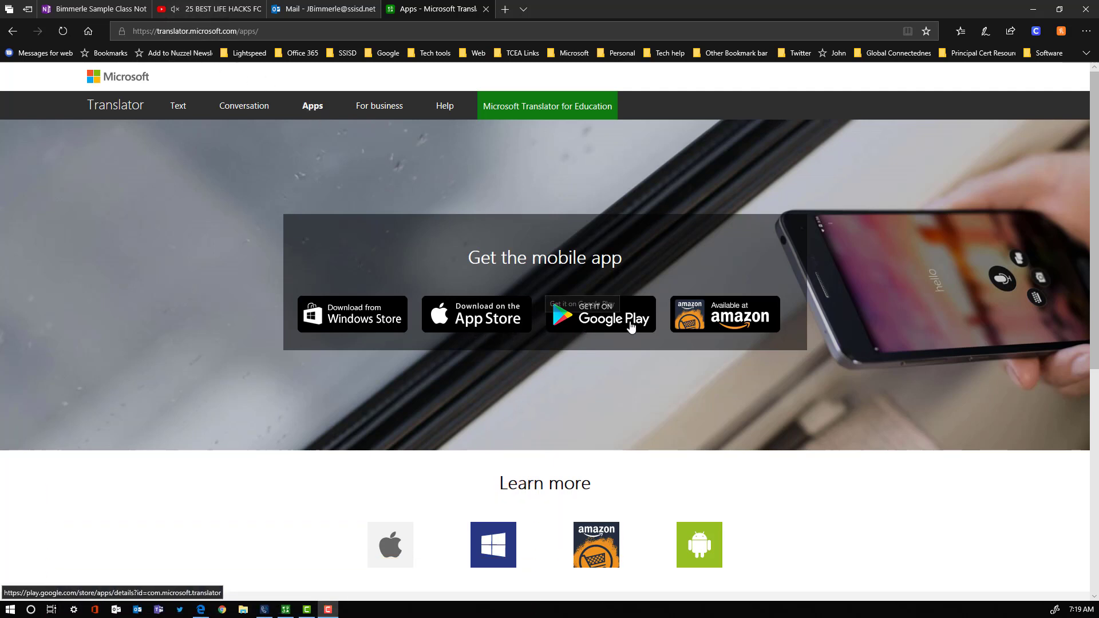
{"action": "mouse_move", "coordinate": [399, 328]}
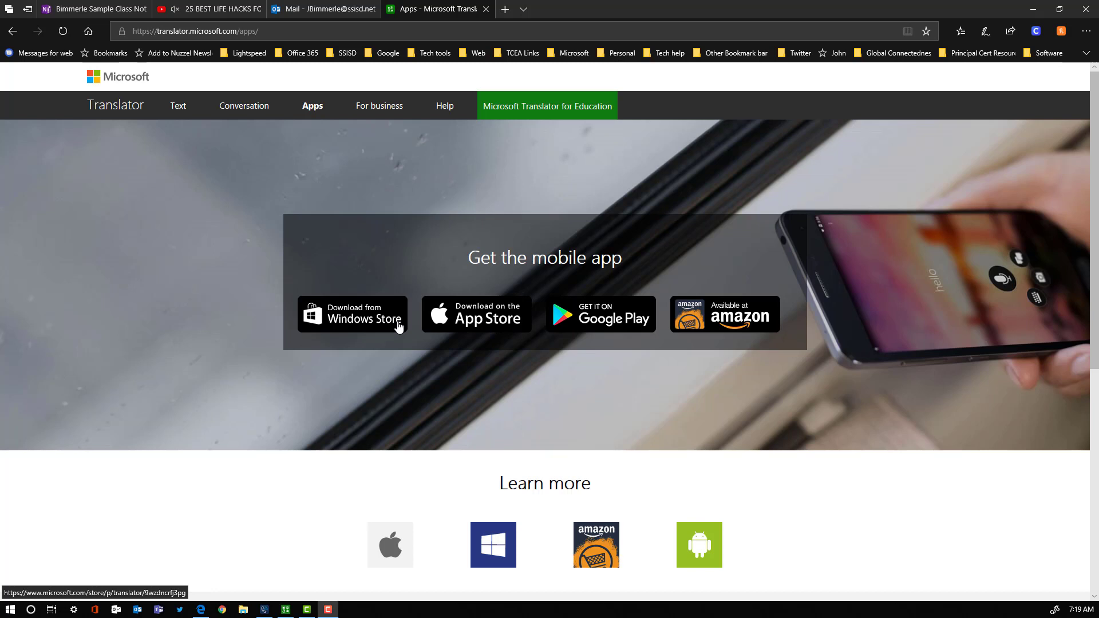
{"action": "mouse_move", "coordinate": [398, 325]}
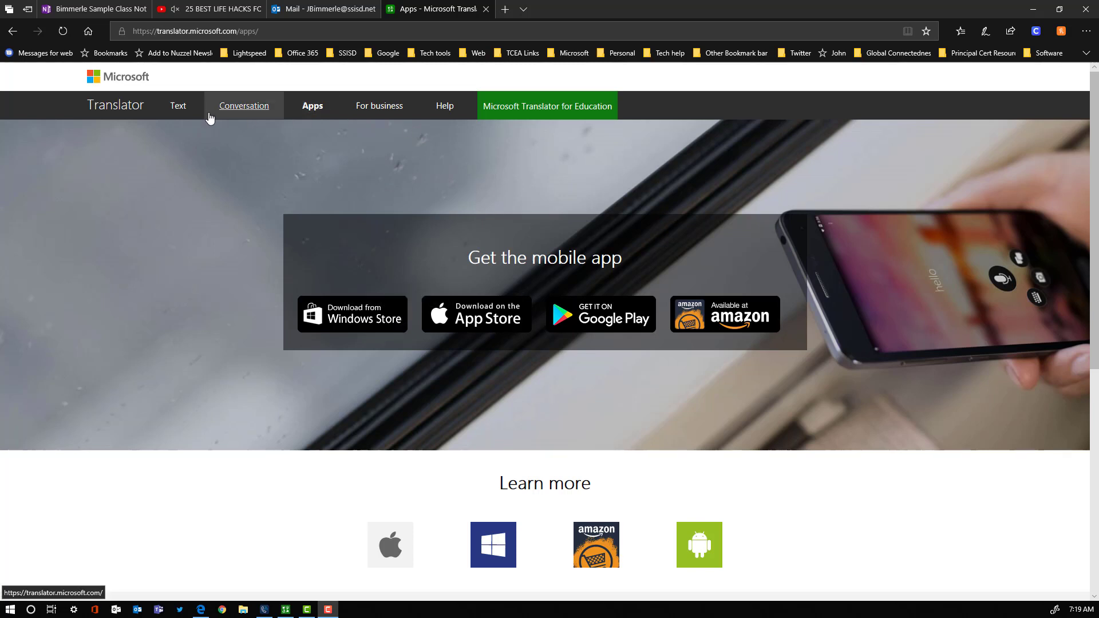
- Visit the website's Conversation page, then land on the Text (Bing translator) page
{"action": "left_click", "coordinate": [244, 106]}
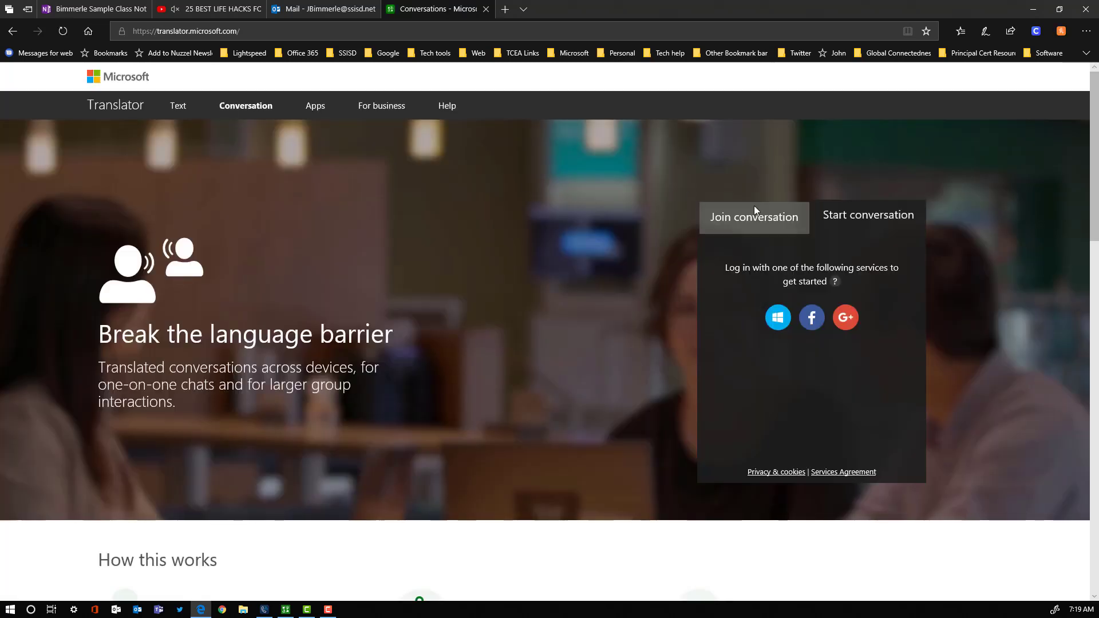
{"action": "mouse_move", "coordinate": [178, 106]}
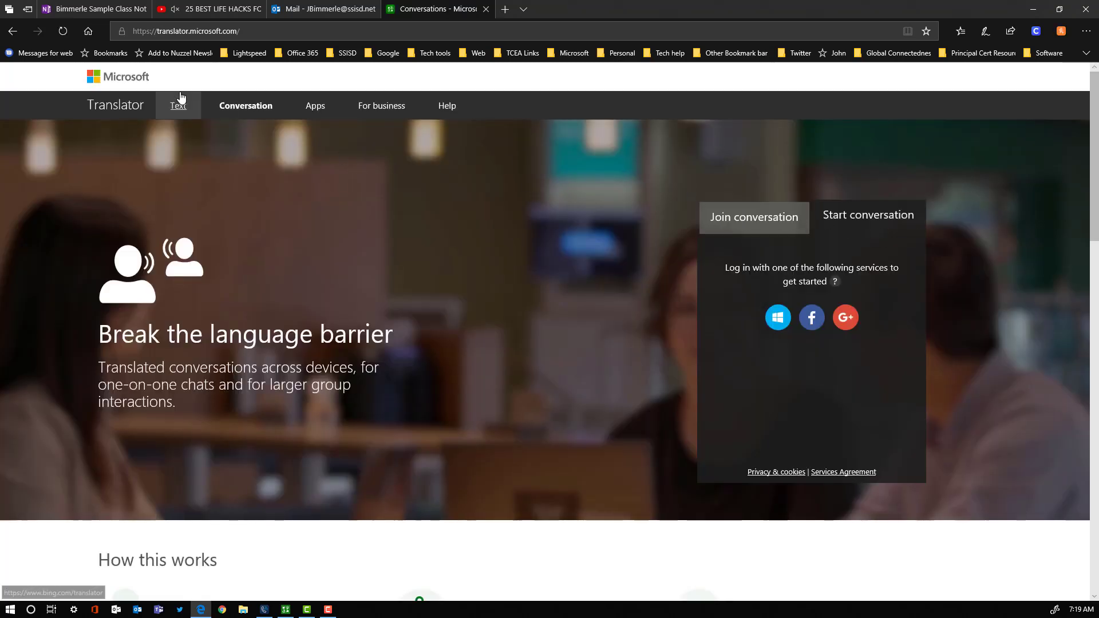
{"action": "left_click", "coordinate": [177, 105]}
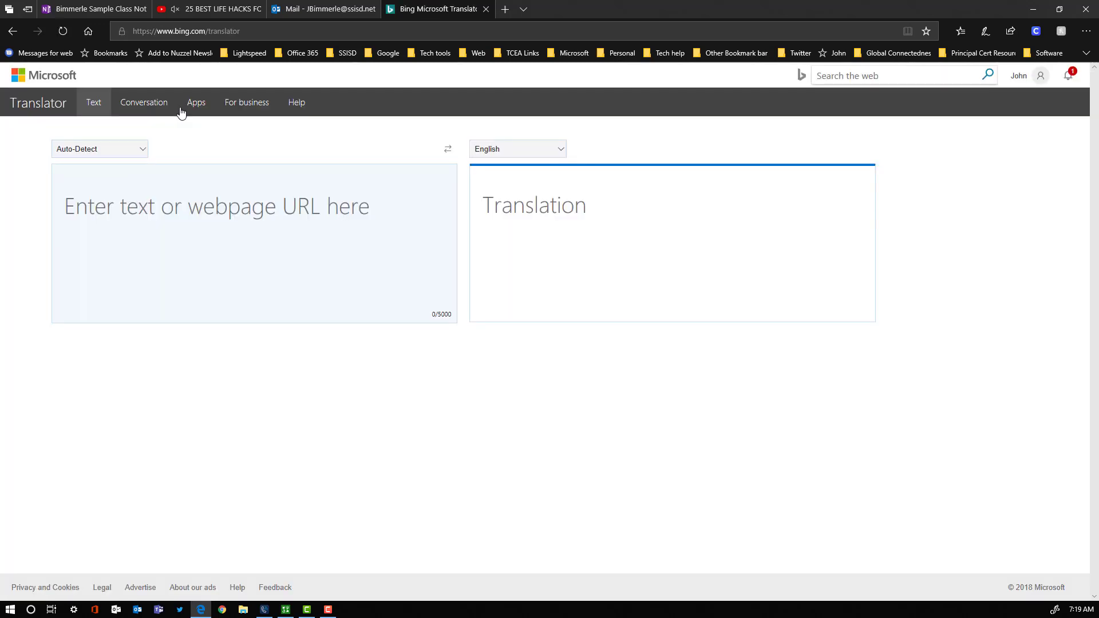
{"action": "mouse_move", "coordinate": [196, 102]}
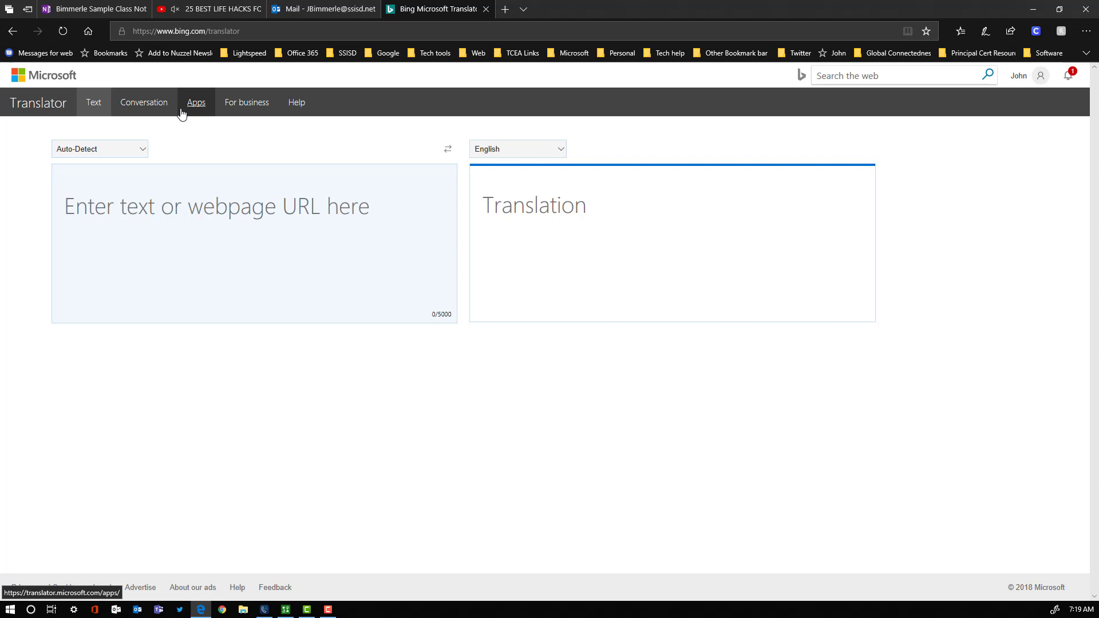
{"action": "mouse_move", "coordinate": [285, 610]}
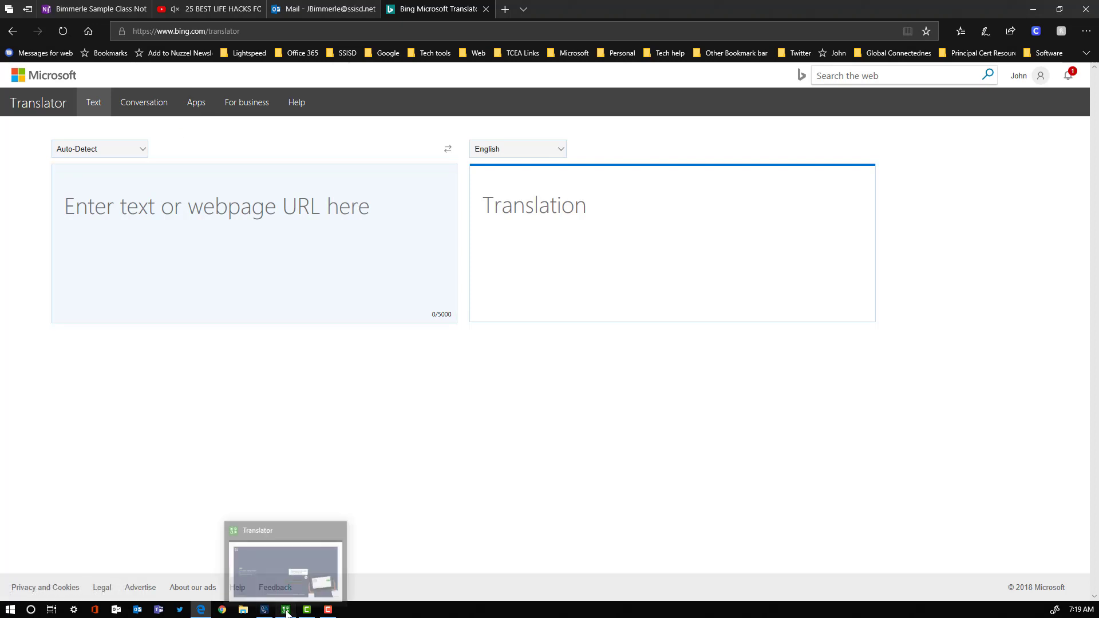
- Switch to the Translator desktop app and close its welcome tour
{"action": "left_click", "coordinate": [285, 570]}
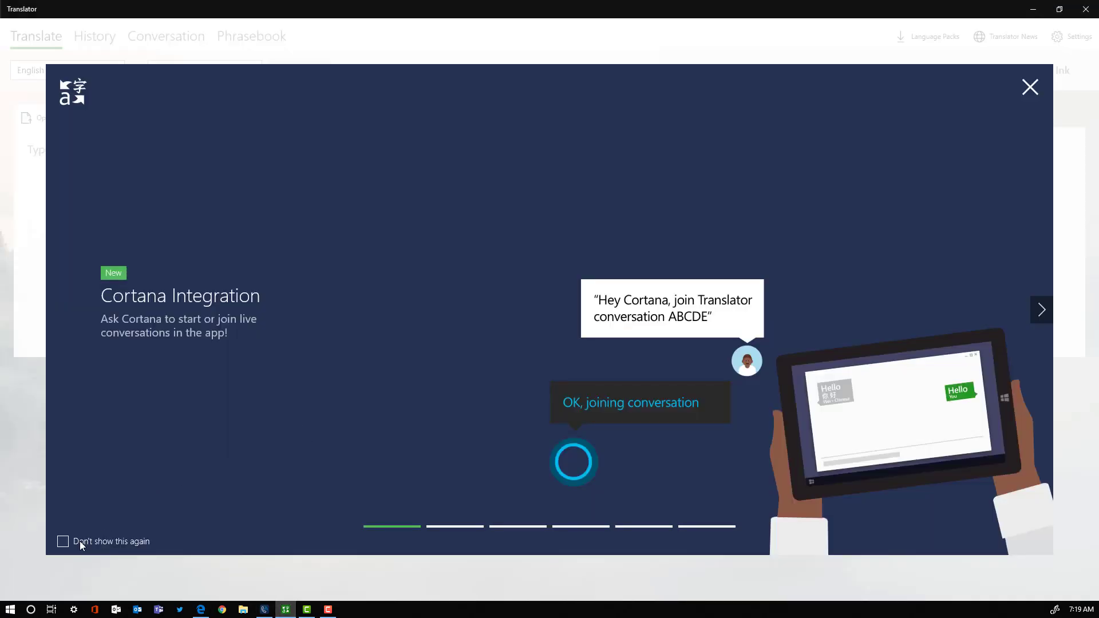
{"action": "mouse_move", "coordinate": [554, 484]}
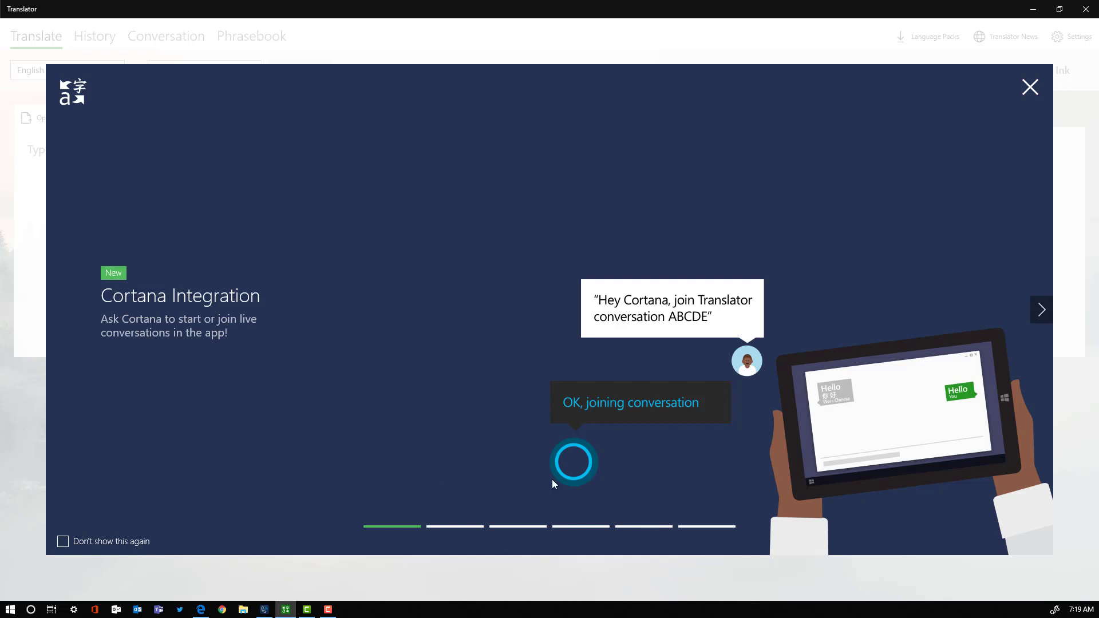
{"action": "mouse_move", "coordinate": [1041, 310]}
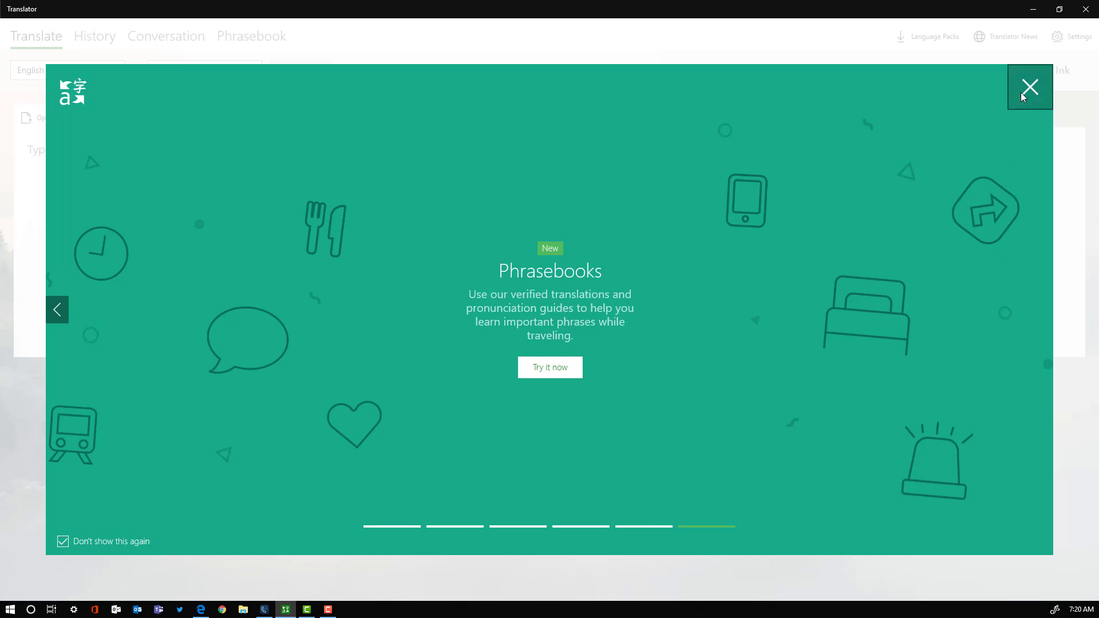
{"action": "left_click", "coordinate": [1029, 87]}
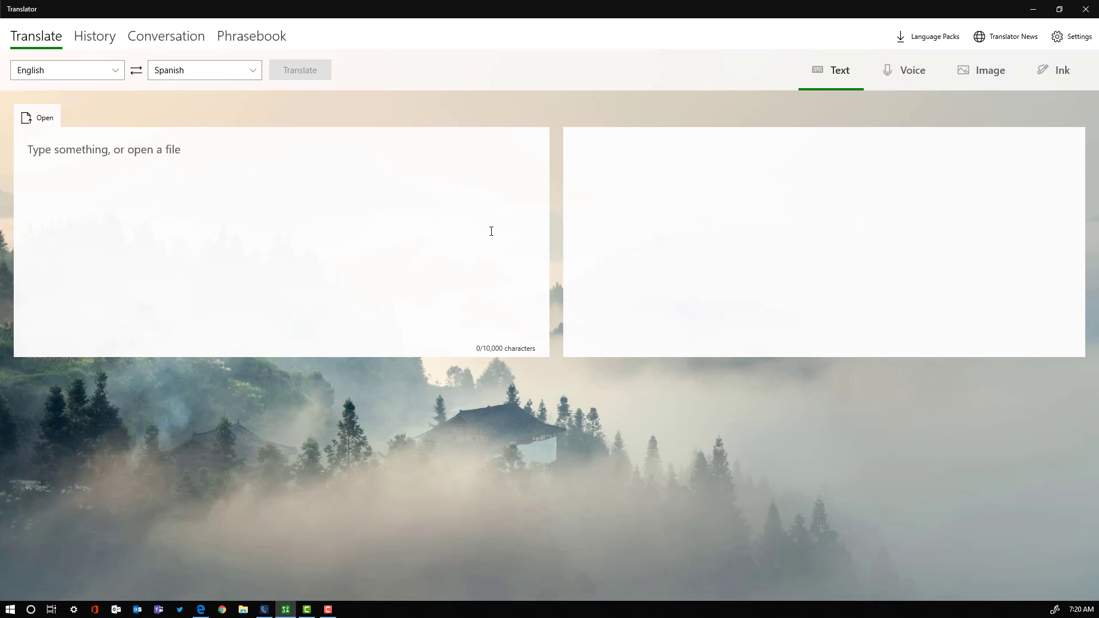
{"action": "mouse_move", "coordinate": [213, 600]}
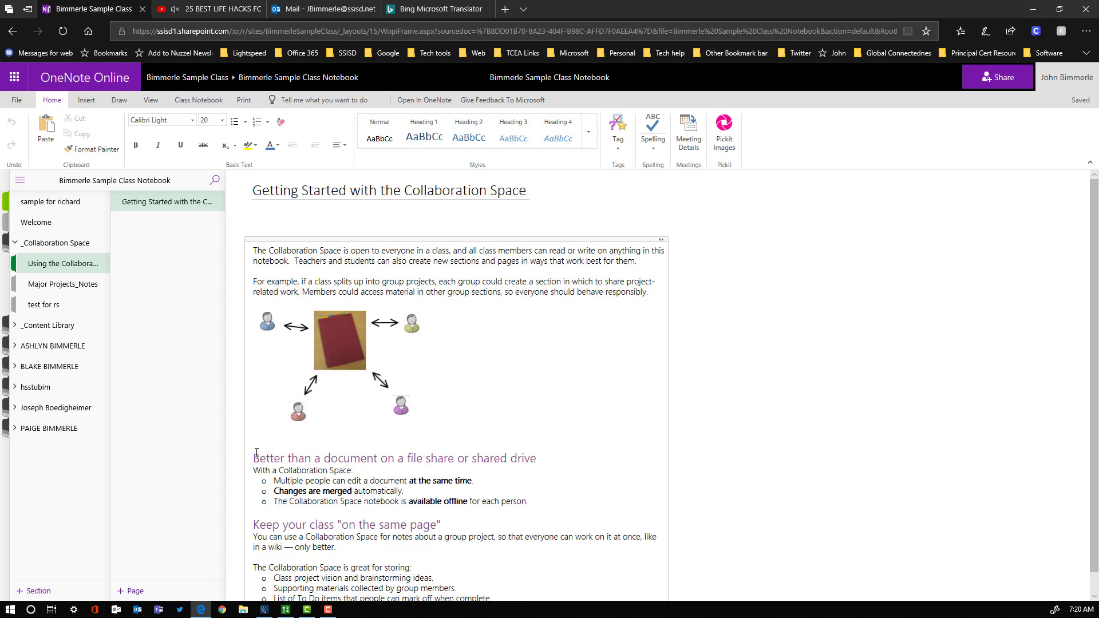
- Copy the Collaboration Space text from the 'Better than a document' heading to the last bullet
{"action": "scroll", "scroll_direction": "down", "scroll_amount": 3}
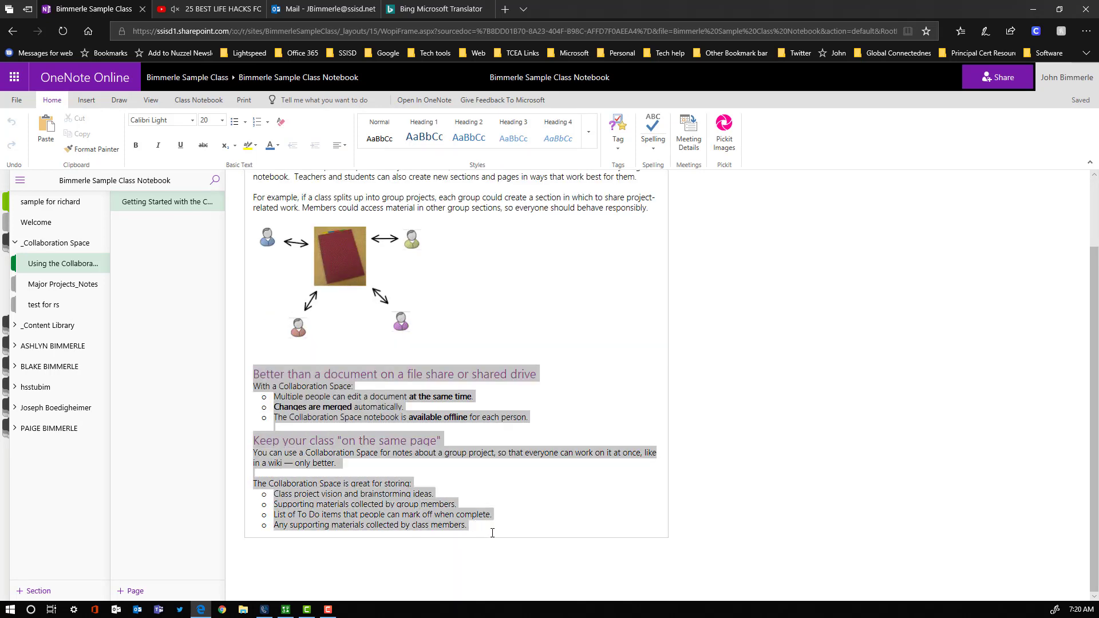
{"action": "key", "text": "ctrl+c"}
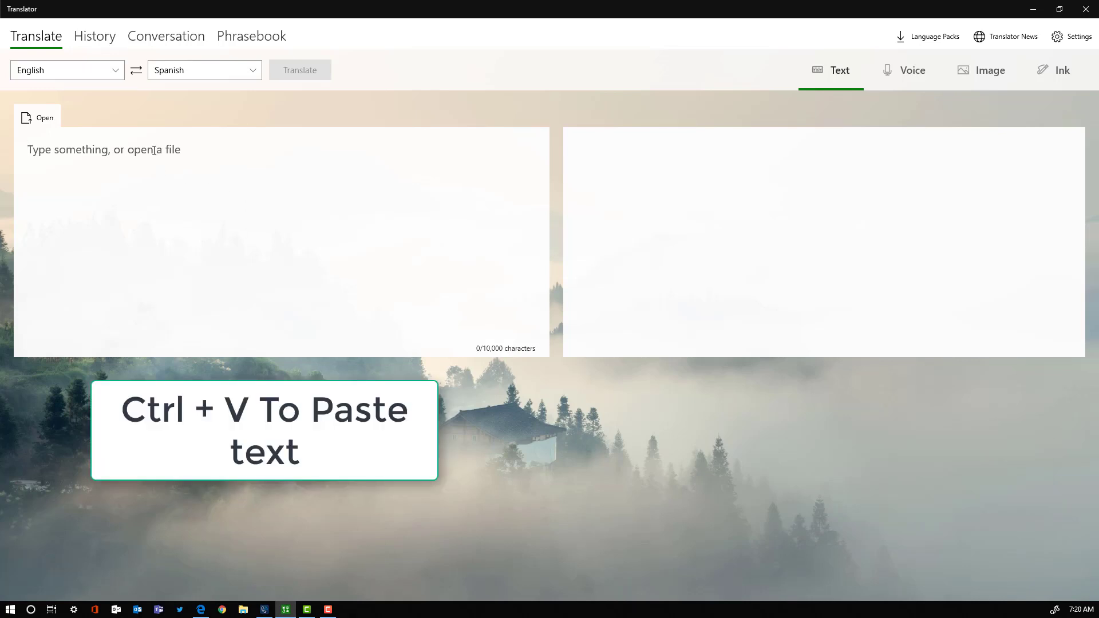
- Paste the copied text into the input box and keep Spanish as the target language
{"action": "key", "text": "ctrl+v"}
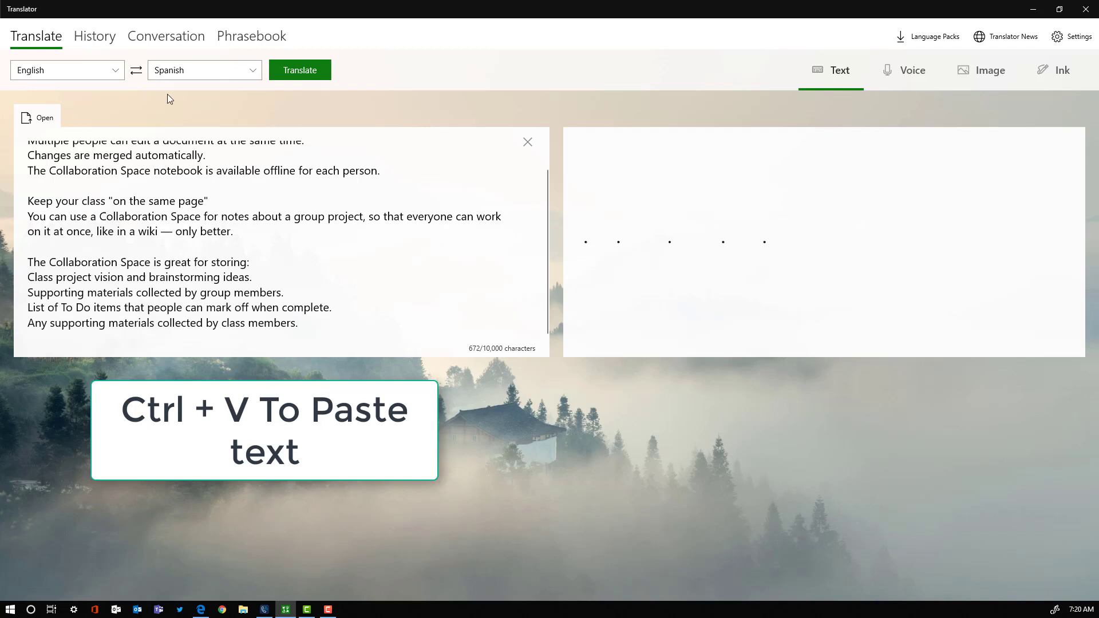
{"action": "left_click", "coordinate": [298, 70]}
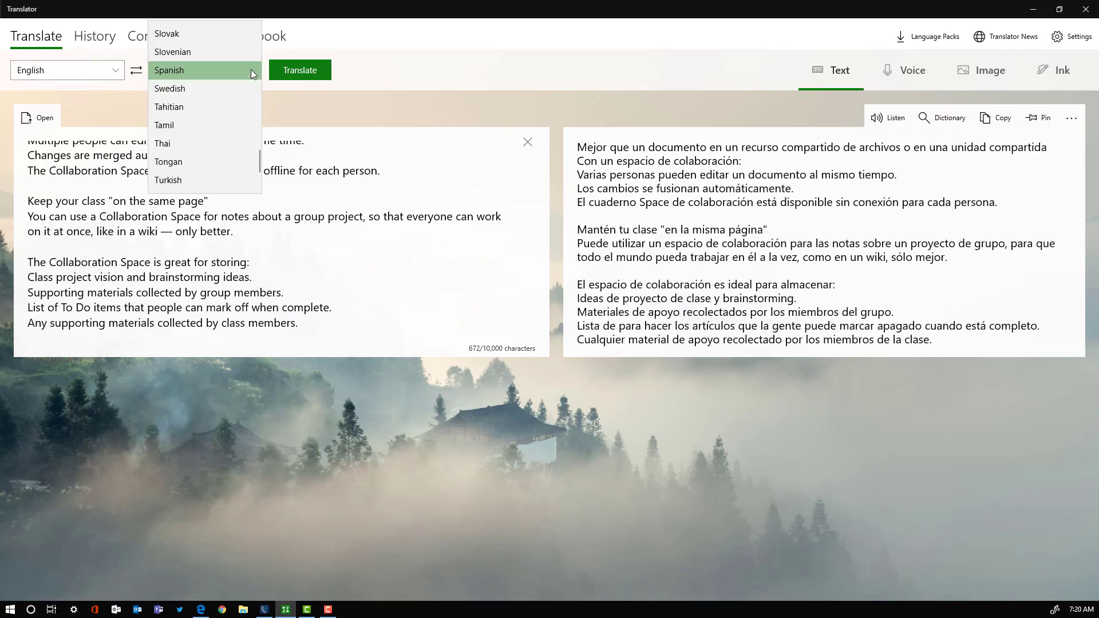
{"action": "scroll", "scroll_direction": "up", "scroll_amount": 3}
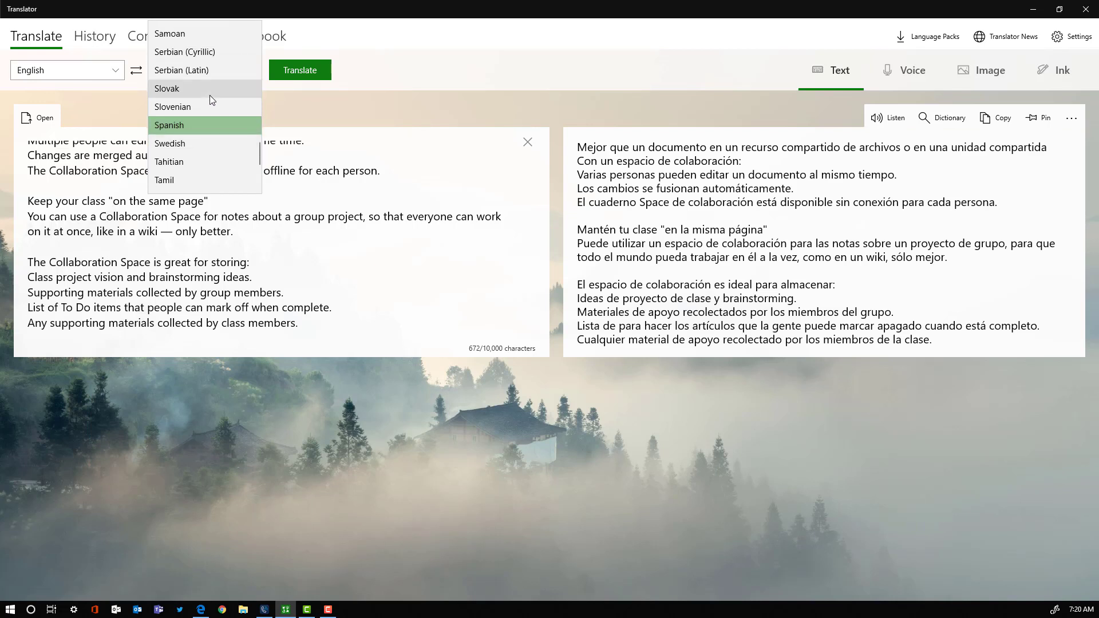
{"action": "left_click", "coordinate": [169, 125]}
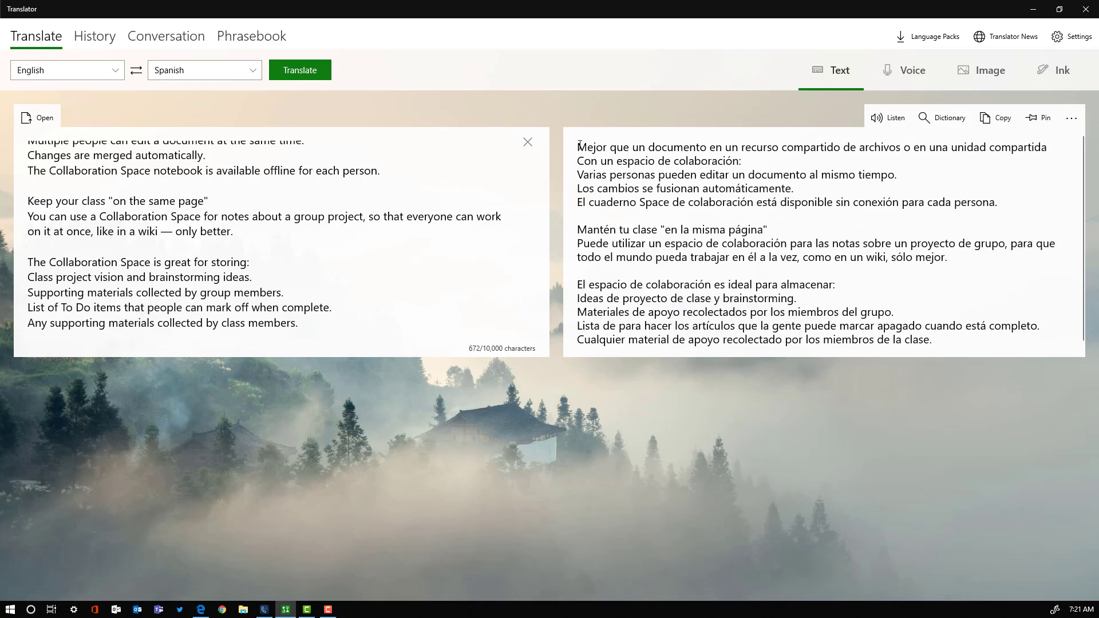
- Listen to the Spanish translation, stop playback, pin it, and move to voice translation
{"action": "left_click", "coordinate": [888, 117]}
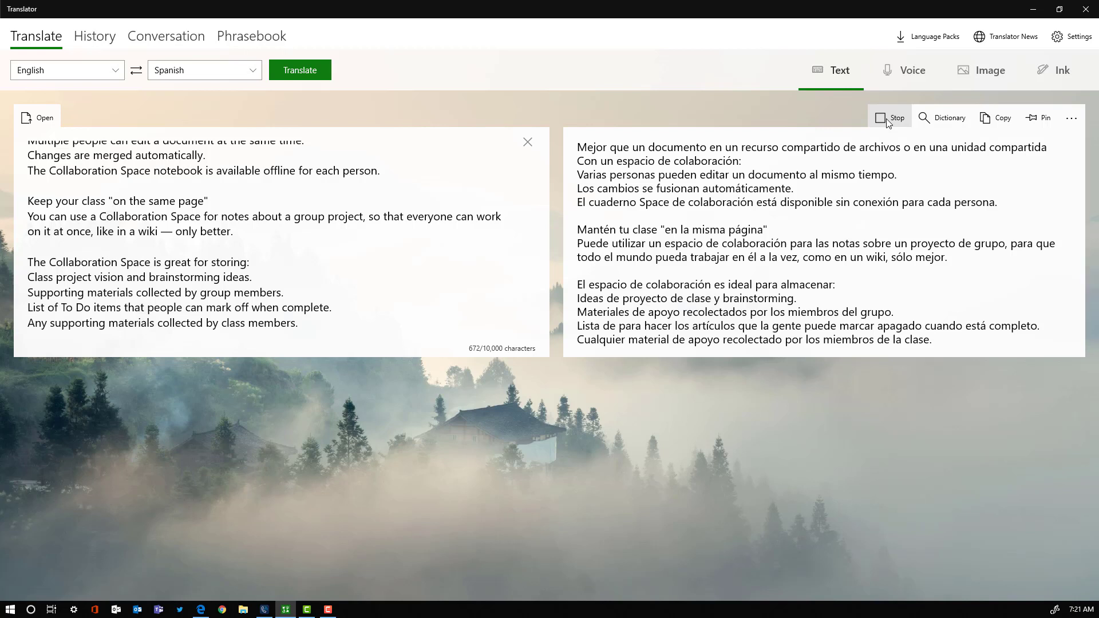
{"action": "left_click", "coordinate": [891, 117]}
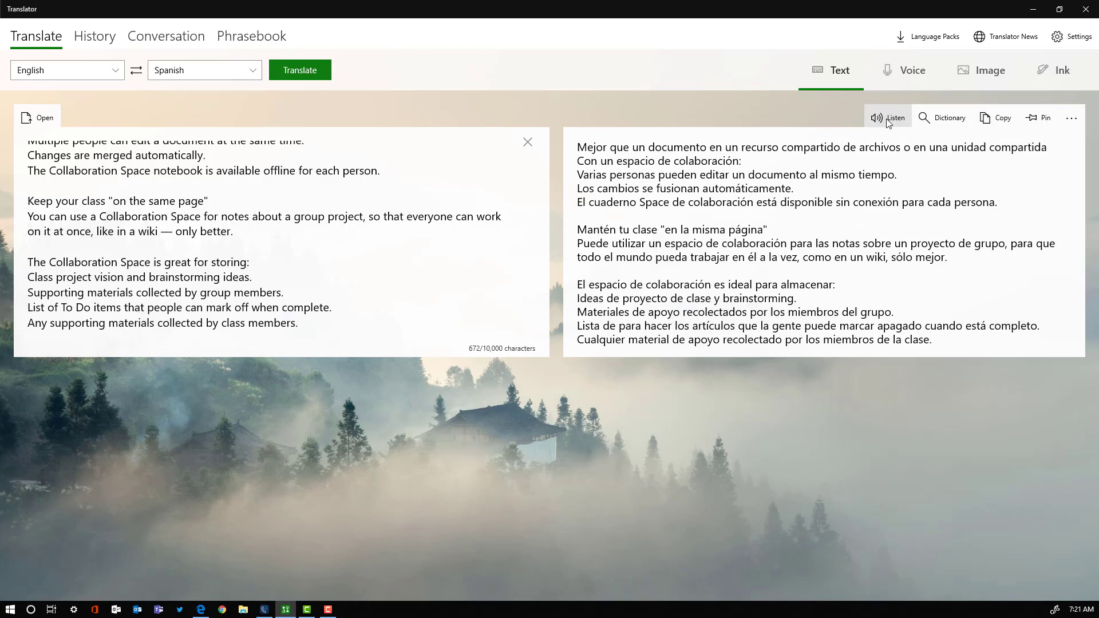
{"action": "left_click", "coordinate": [1042, 117]}
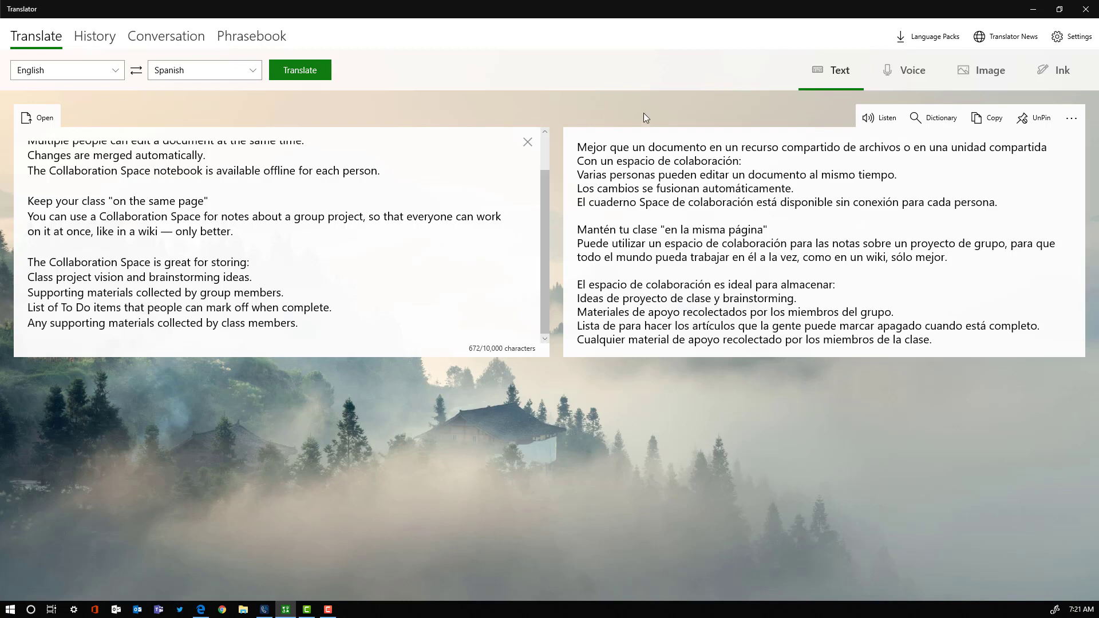
{"action": "mouse_move", "coordinate": [504, 350]}
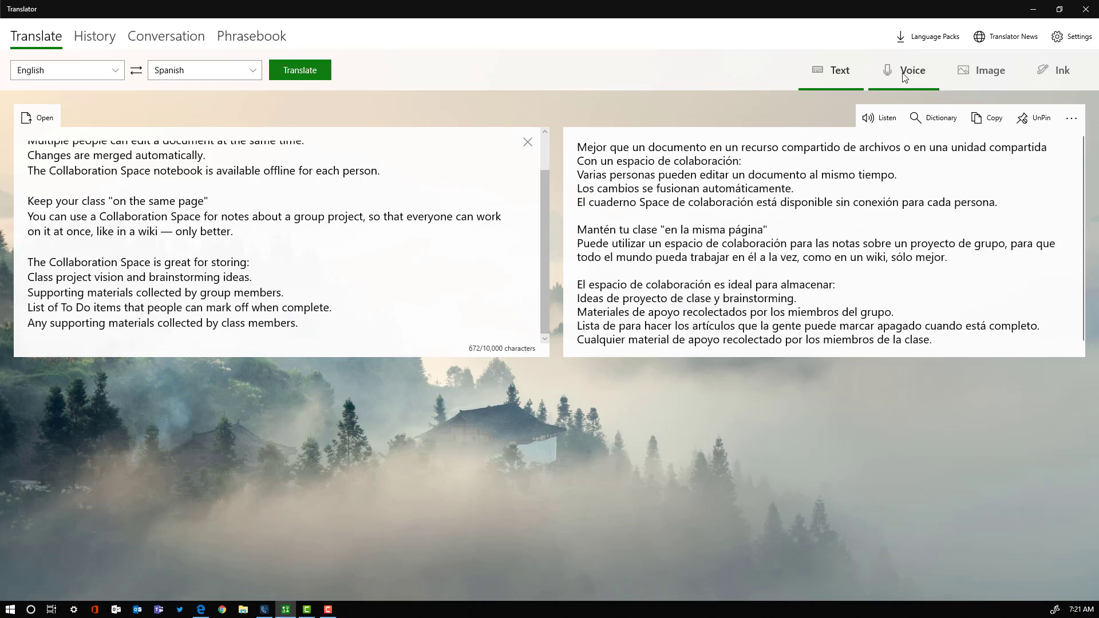
{"action": "left_click", "coordinate": [903, 70]}
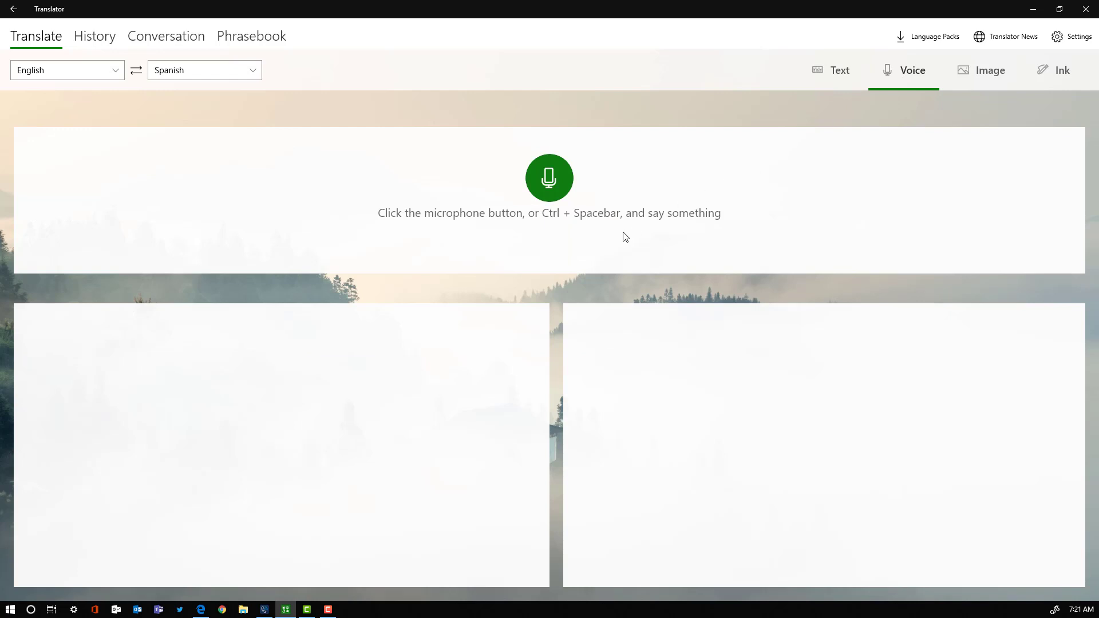
{"action": "mouse_move", "coordinate": [563, 292]}
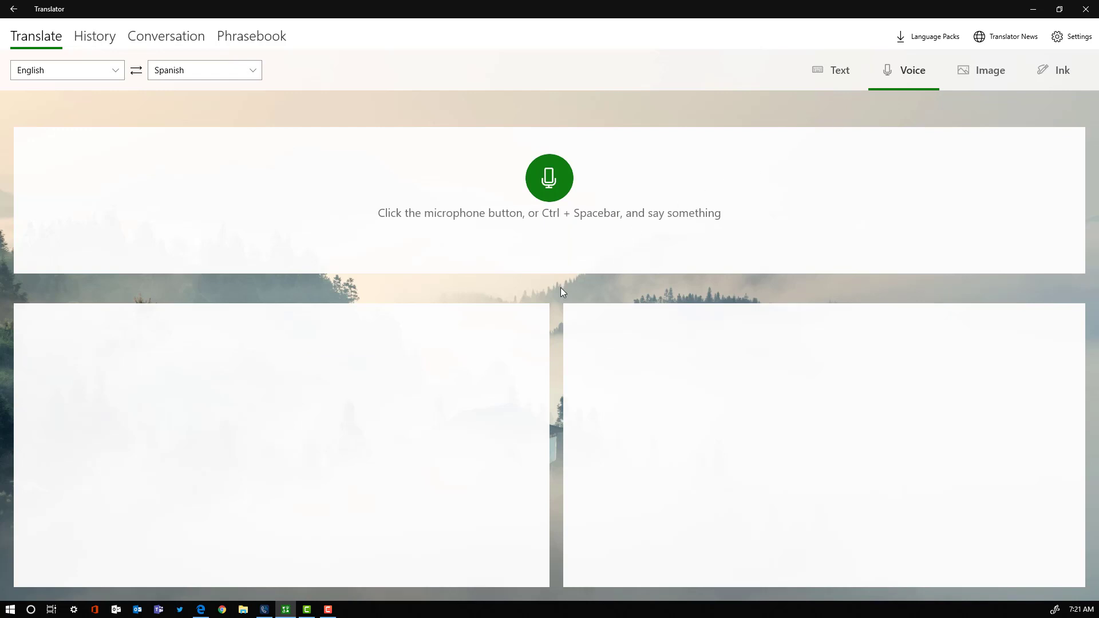
{"action": "mouse_move", "coordinate": [548, 179]}
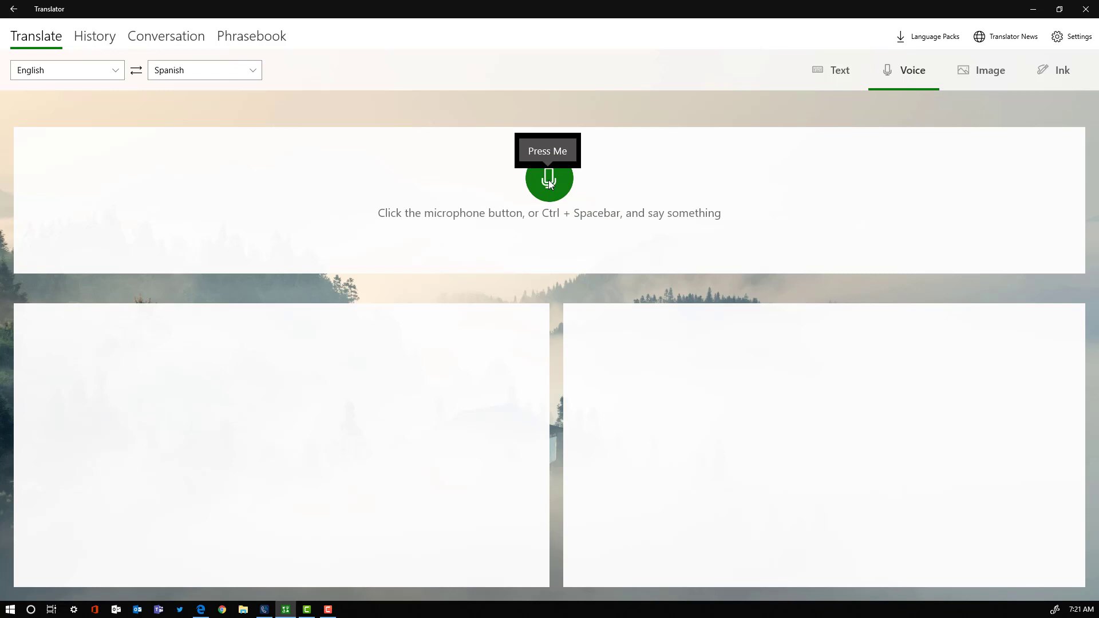
- Start microphone listening and grant the app microphone access for live English-to-Spanish speech
{"action": "left_click", "coordinate": [548, 178]}
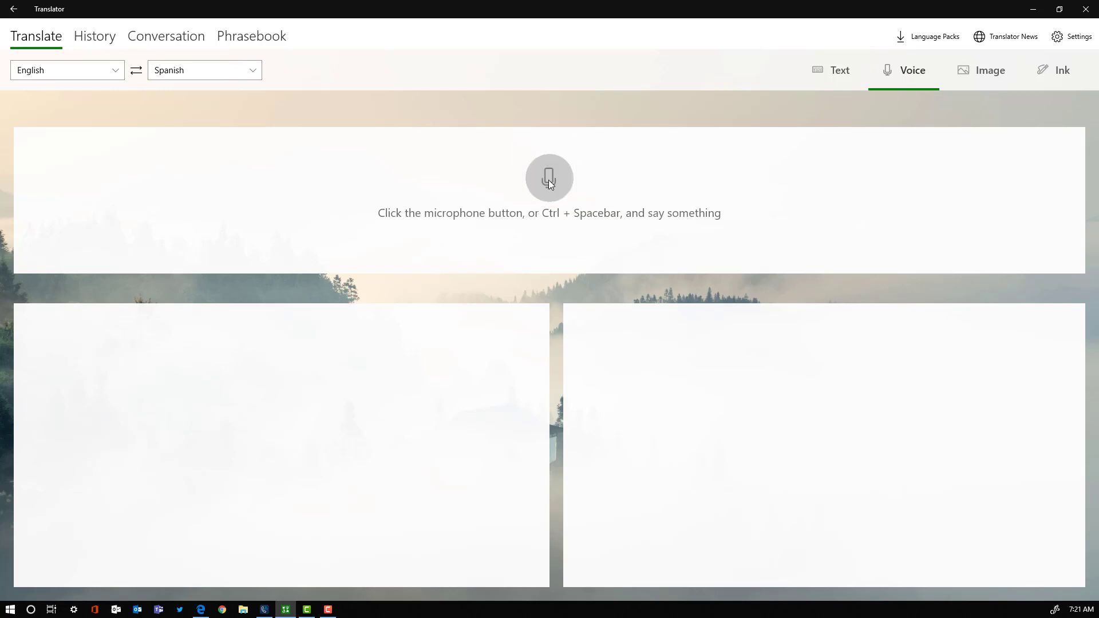
{"action": "left_click", "coordinate": [548, 177]}
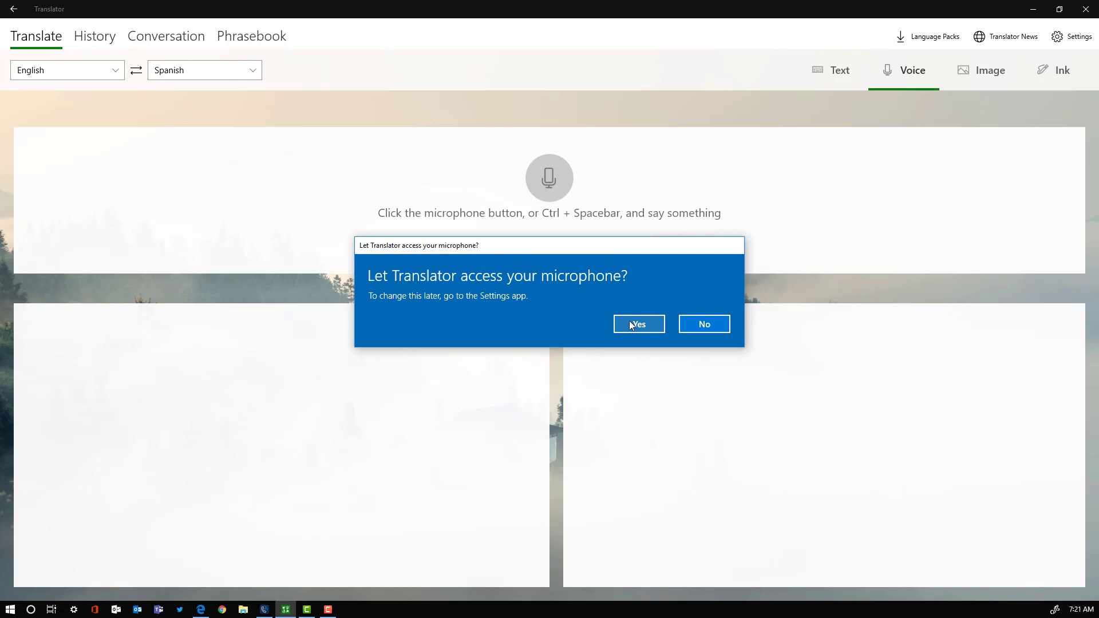
{"action": "left_click", "coordinate": [637, 323]}
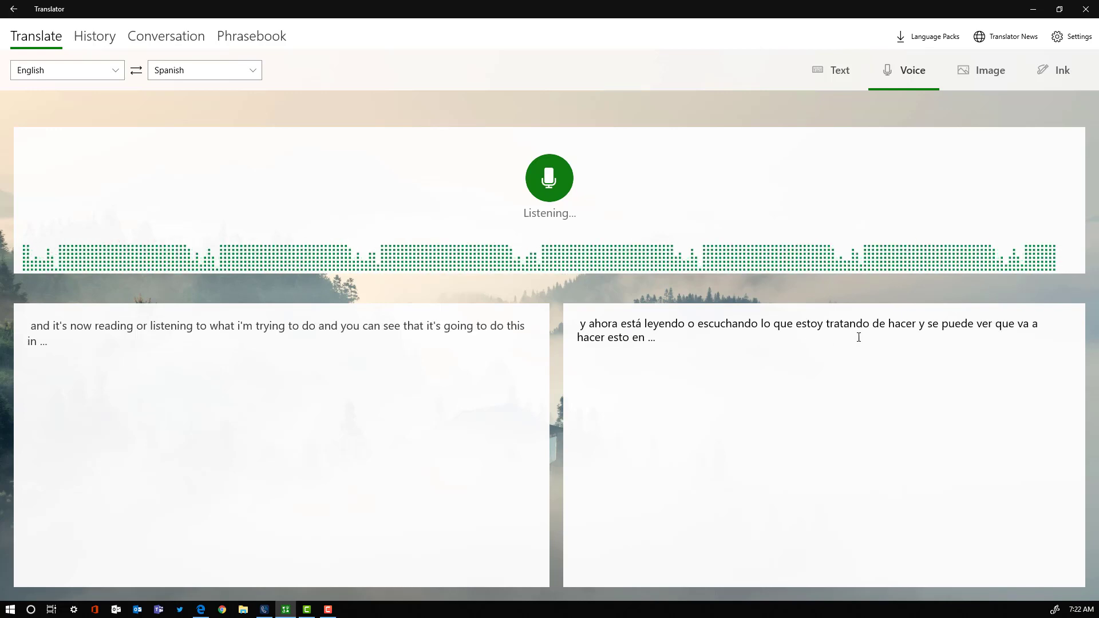
- Load the 'confirmed sites' picture on the Image page and translate its text into Spanish
{"action": "left_click", "coordinate": [981, 70]}
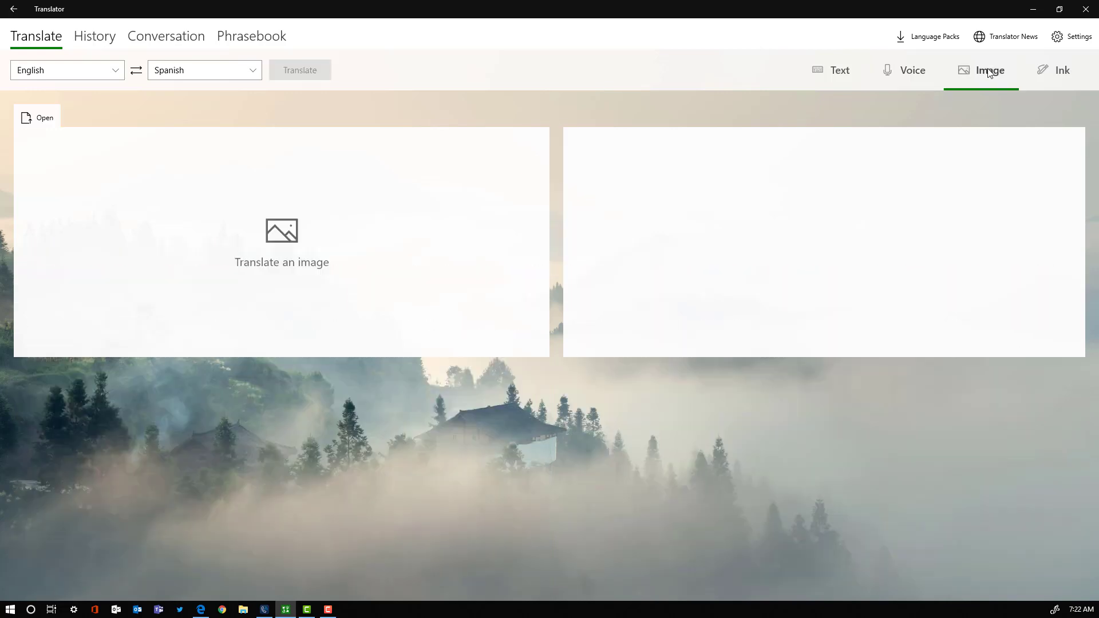
{"action": "mouse_move", "coordinate": [281, 245]}
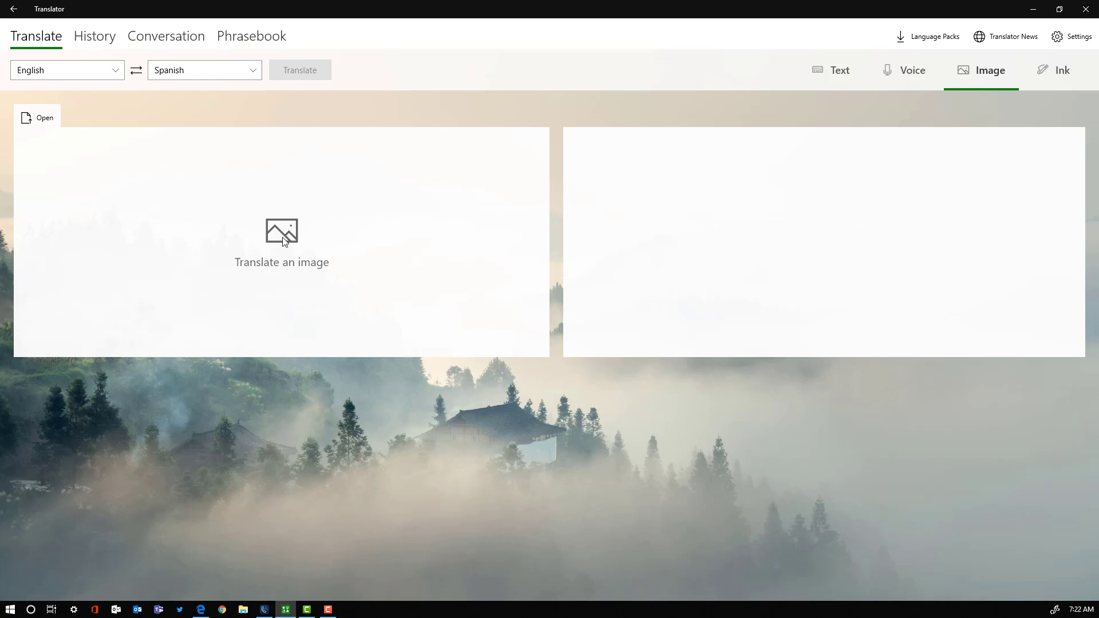
{"action": "mouse_move", "coordinate": [117, 234]}
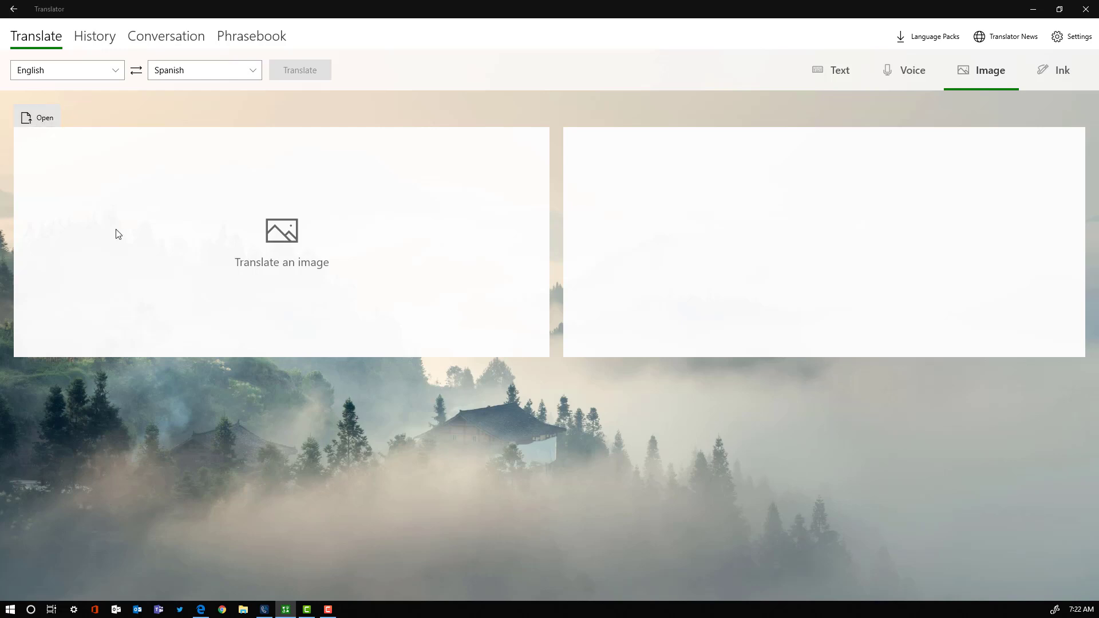
{"action": "left_click", "coordinate": [37, 116]}
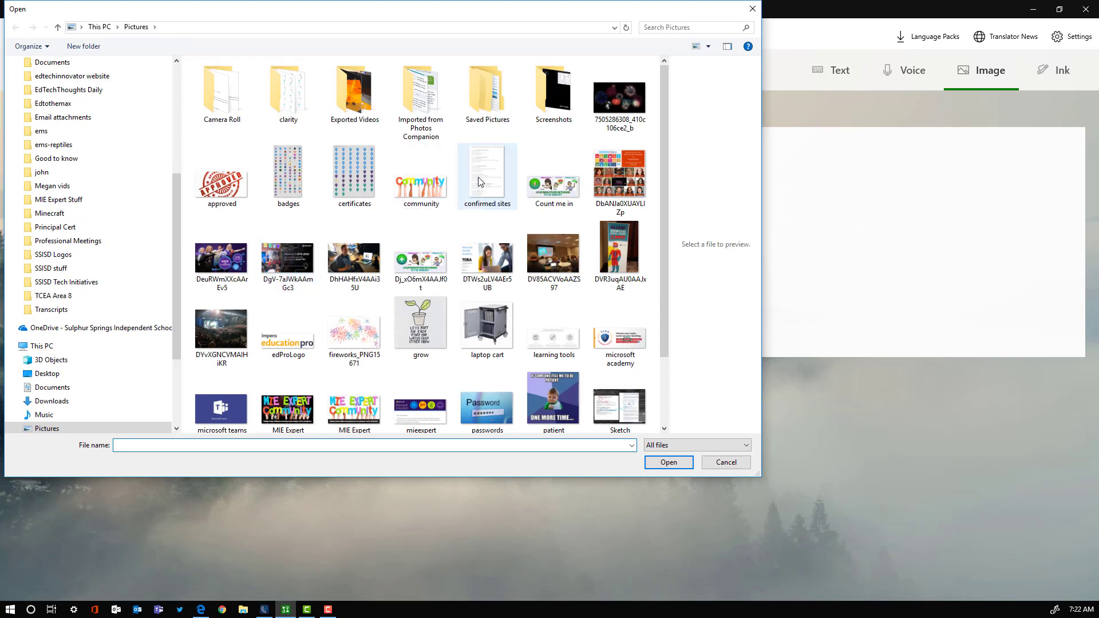
{"action": "left_click", "coordinate": [725, 461]}
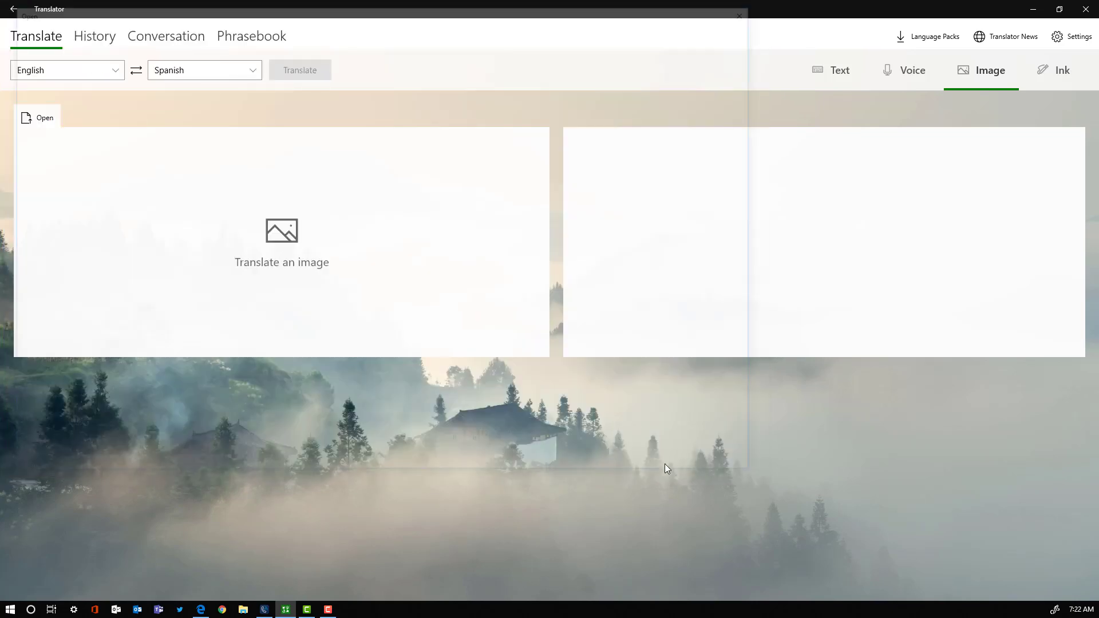
{"action": "left_click", "coordinate": [299, 70]}
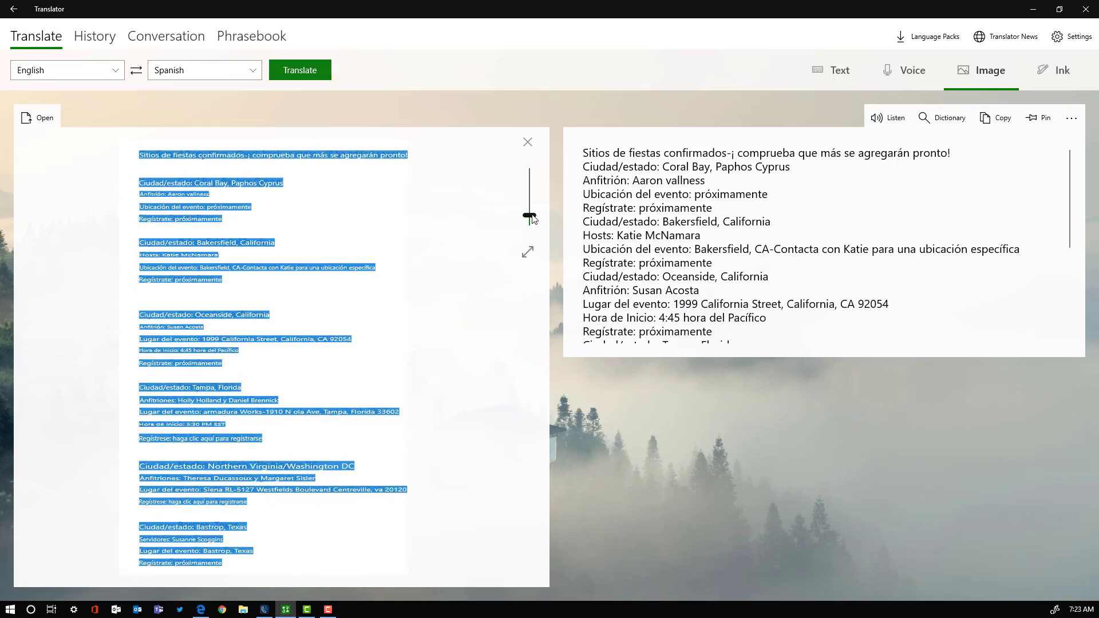
- Browse the Ink and History pages, then land on the shared Conversation page
{"action": "left_click", "coordinate": [1054, 70]}
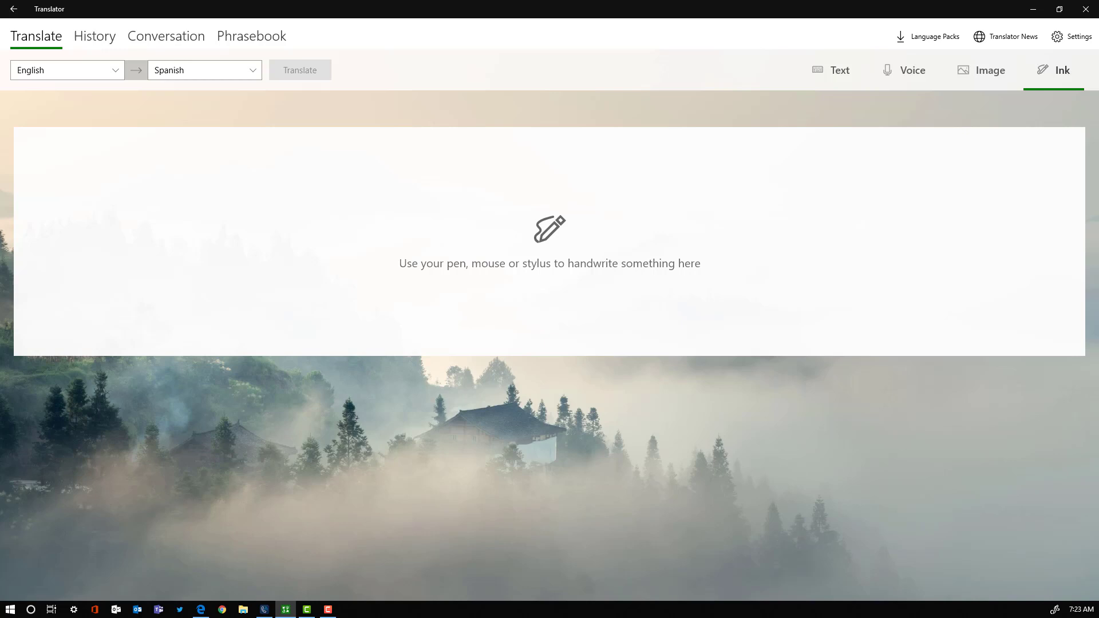
{"action": "mouse_move", "coordinate": [3, 419]}
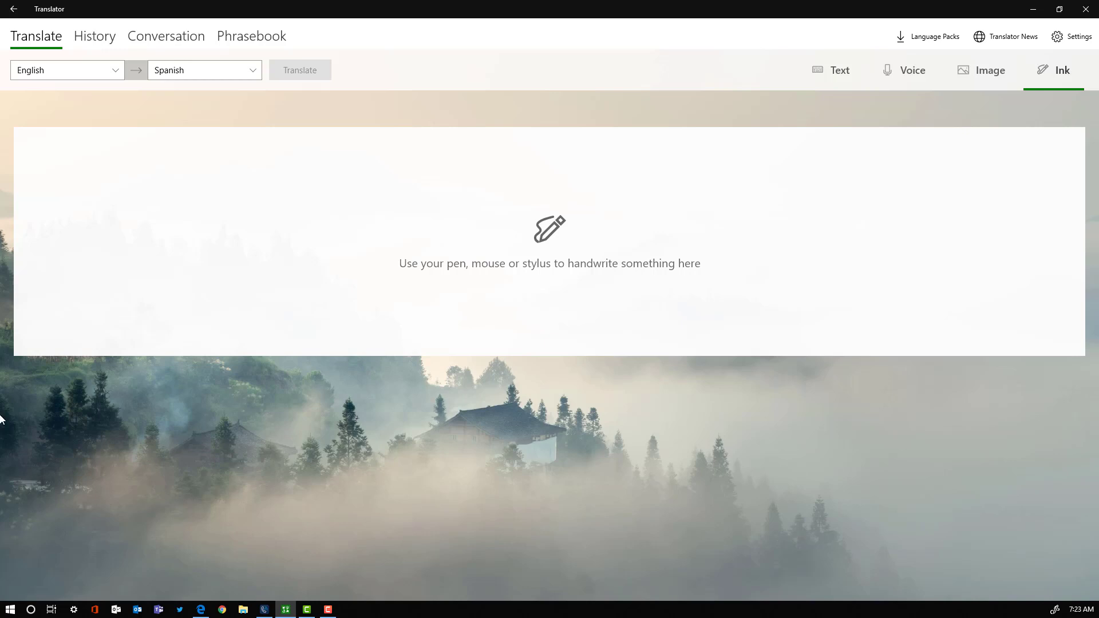
{"action": "left_click", "coordinate": [94, 35]}
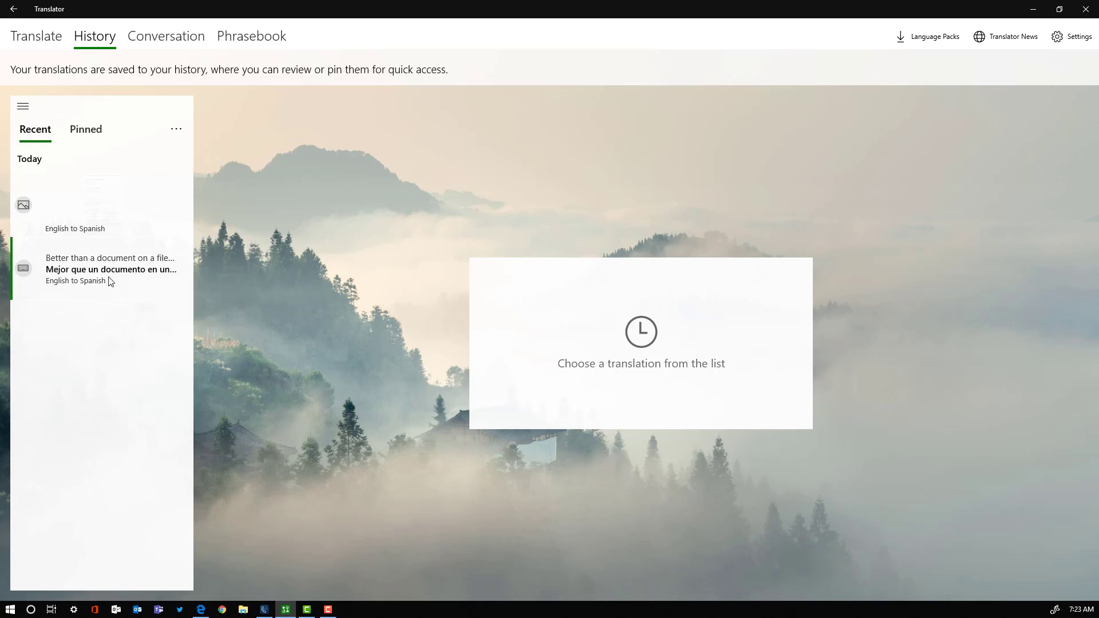
{"action": "left_click", "coordinate": [166, 35]}
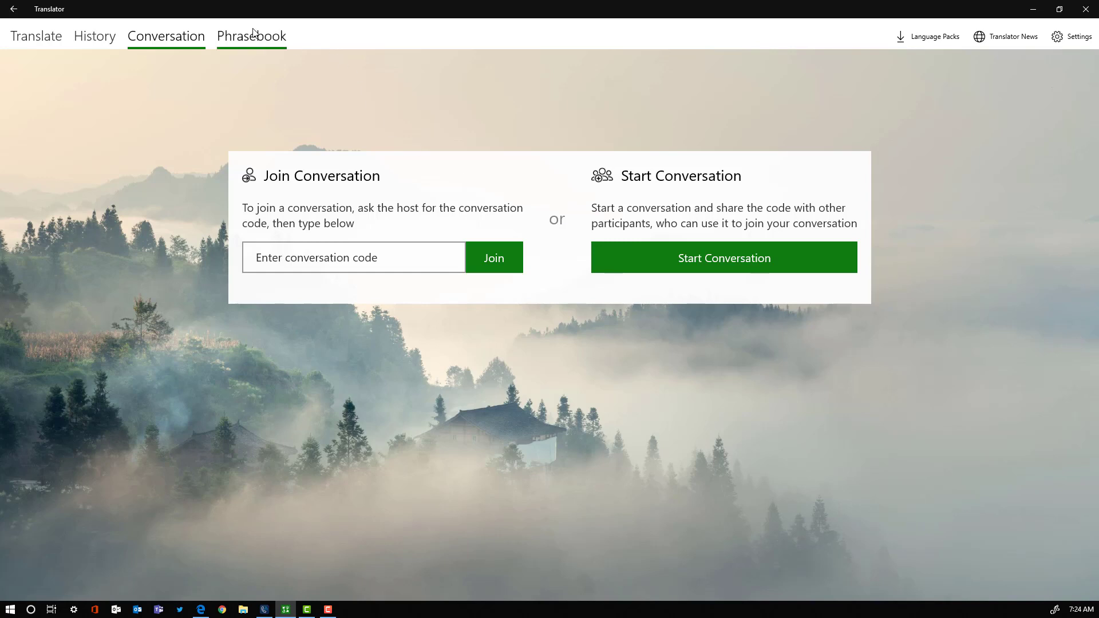
- Show the Phrasebook categories and bring up General Settings over it
{"action": "left_click", "coordinate": [1071, 37]}
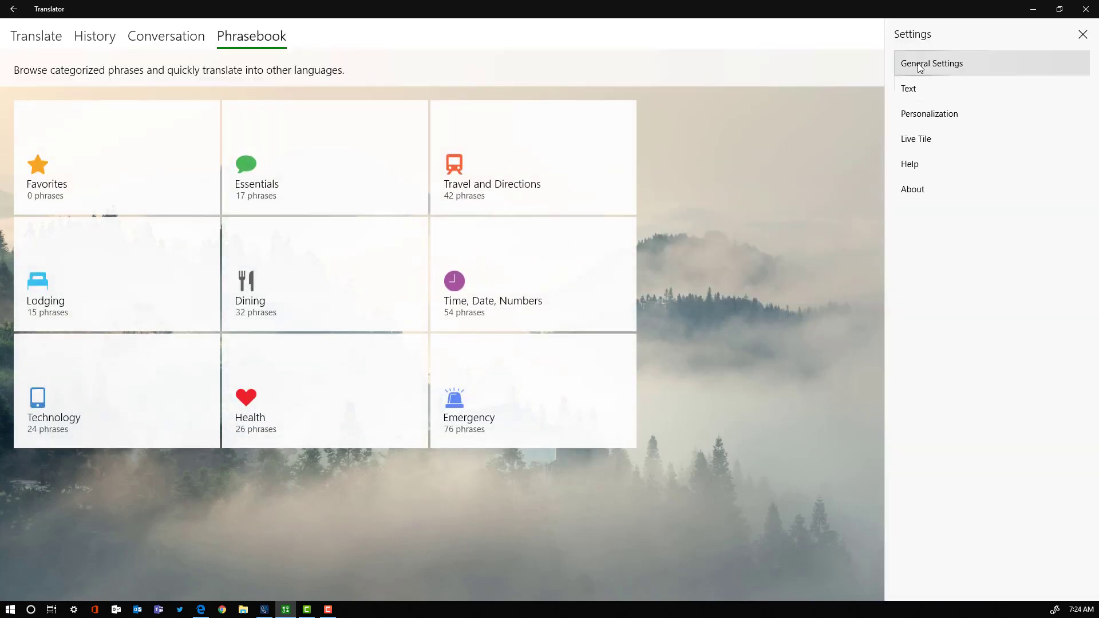
{"action": "left_click", "coordinate": [932, 63]}
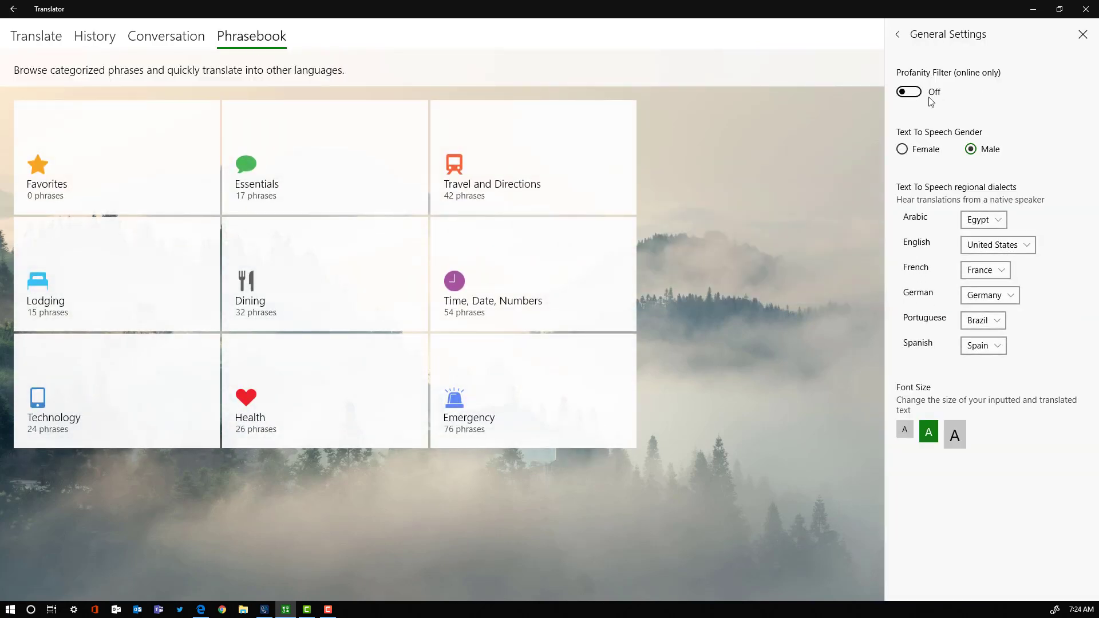
{"action": "mouse_move", "coordinate": [939, 325]}
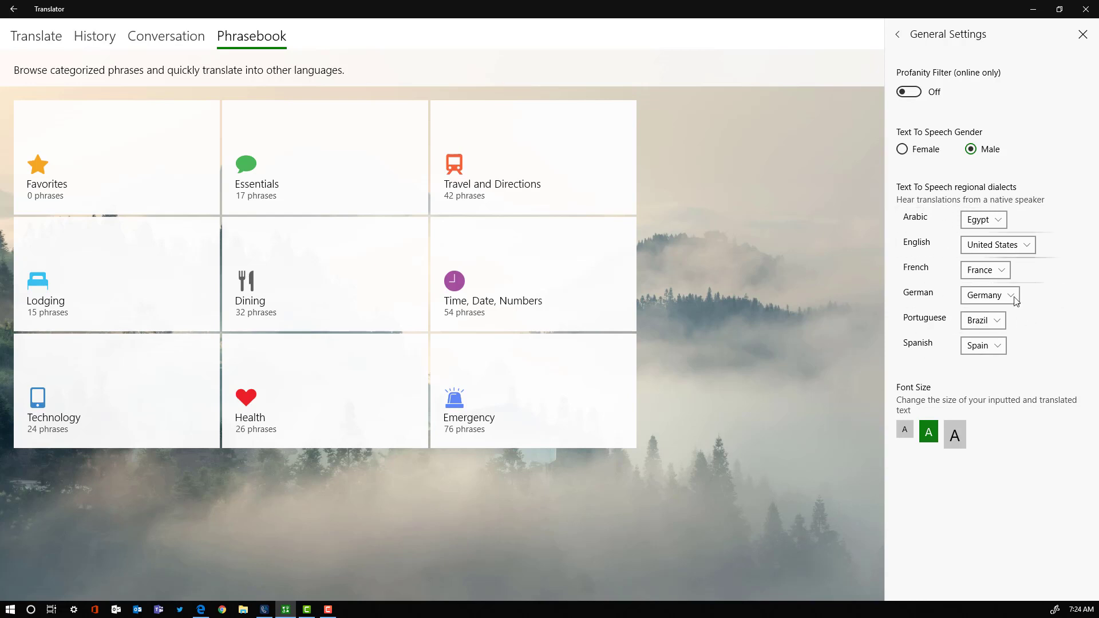
{"action": "mouse_move", "coordinate": [947, 128]}
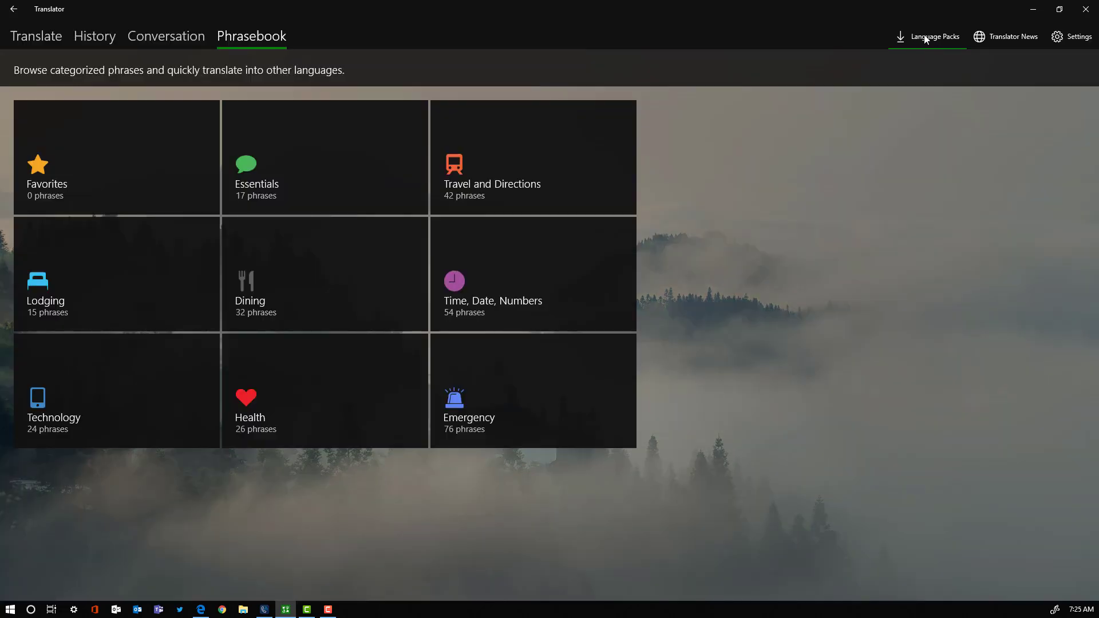
- View the Language Packs page and scroll through the available offline packs
{"action": "left_click", "coordinate": [934, 36]}
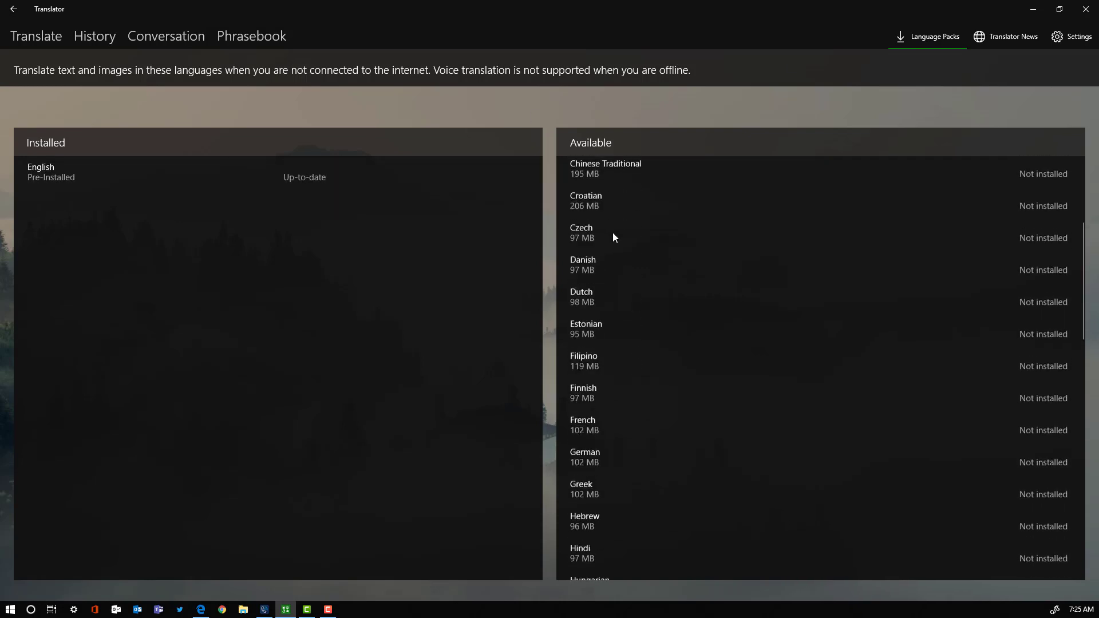
{"action": "scroll", "scroll_direction": "down", "scroll_amount": 3}
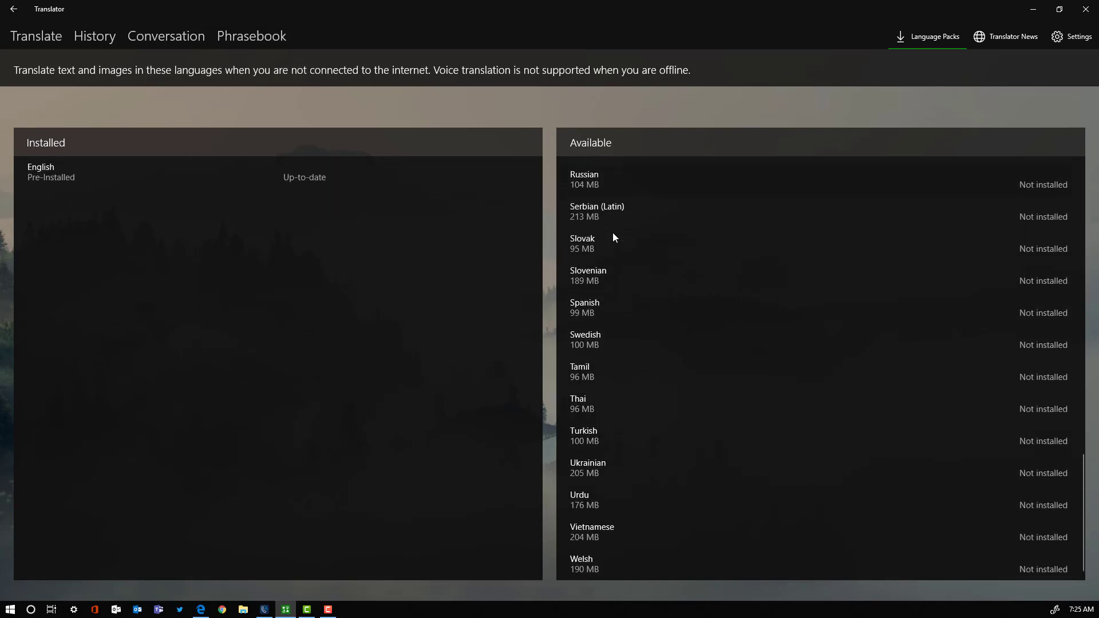
{"action": "mouse_move", "coordinate": [664, 390]}
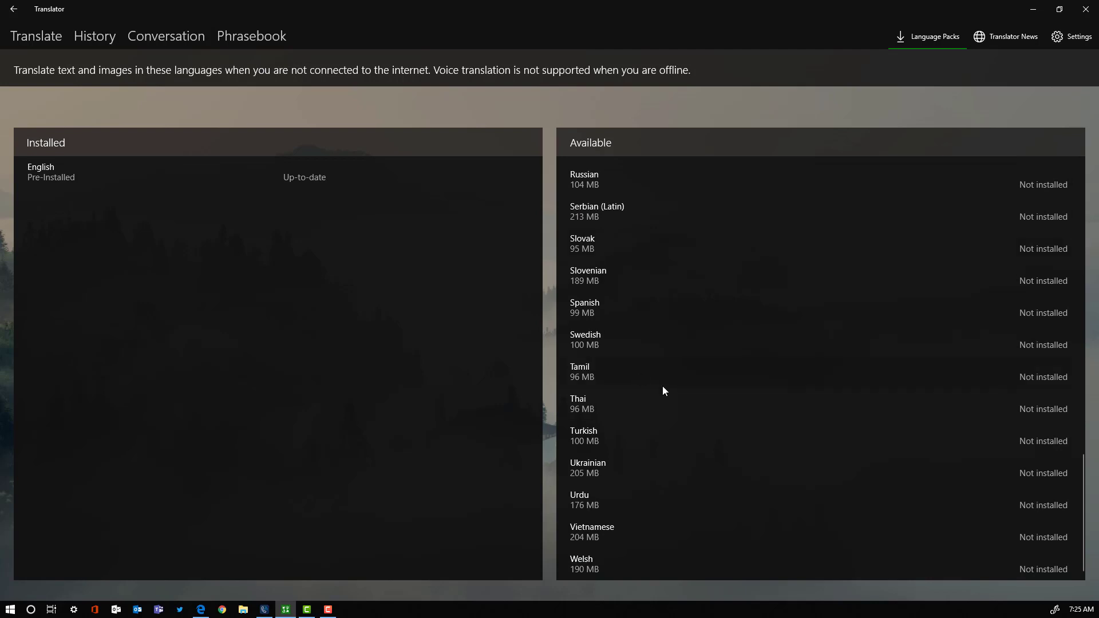
{"action": "mouse_move", "coordinate": [776, 317]}
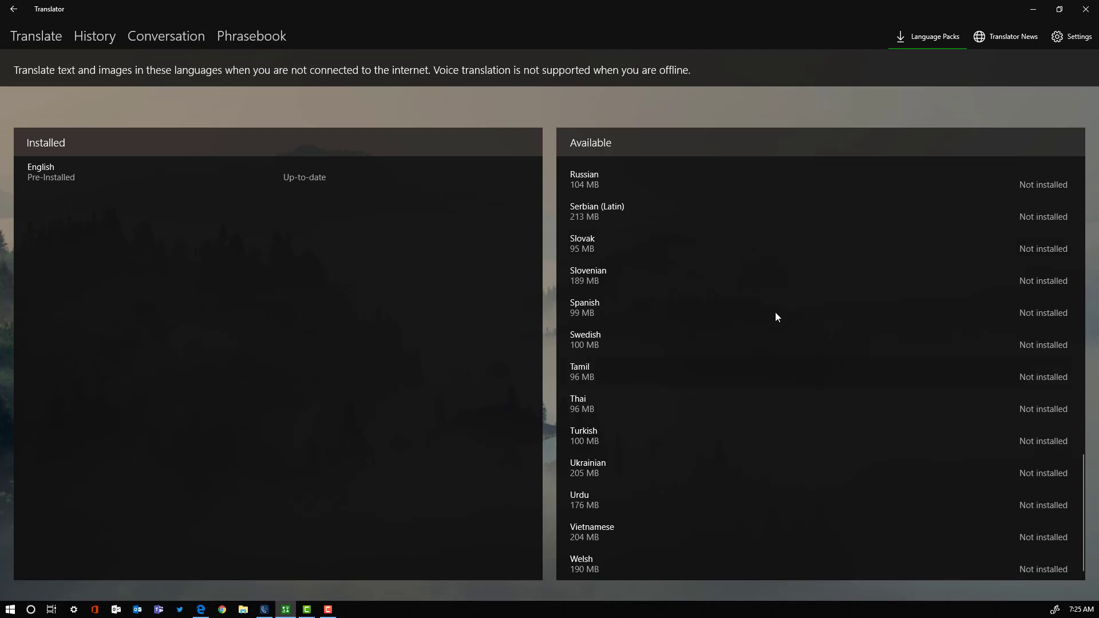